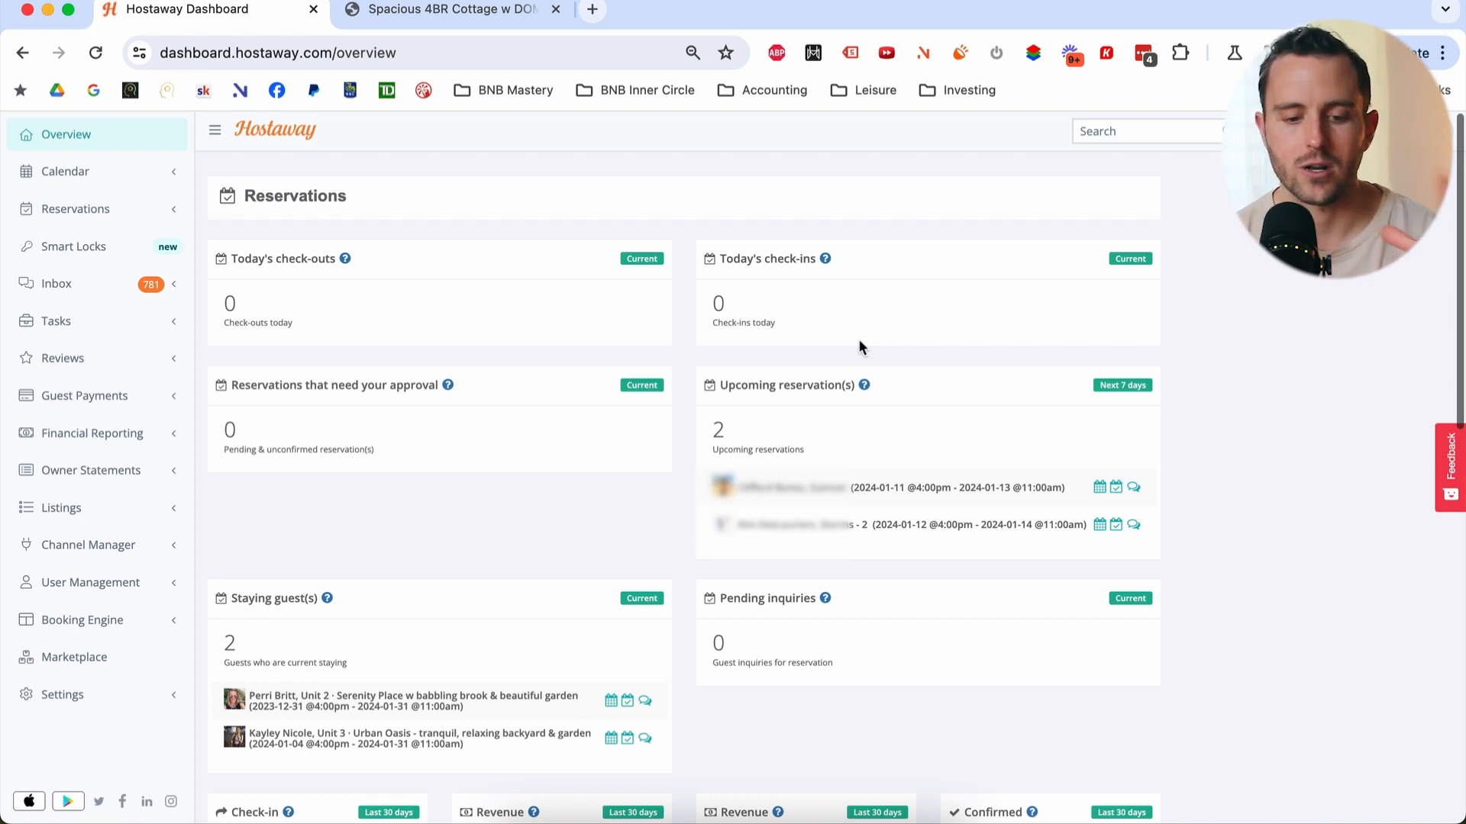
- Show the multi calendar with all listings' January 2024 reservations side by side
scroll("down", 3)
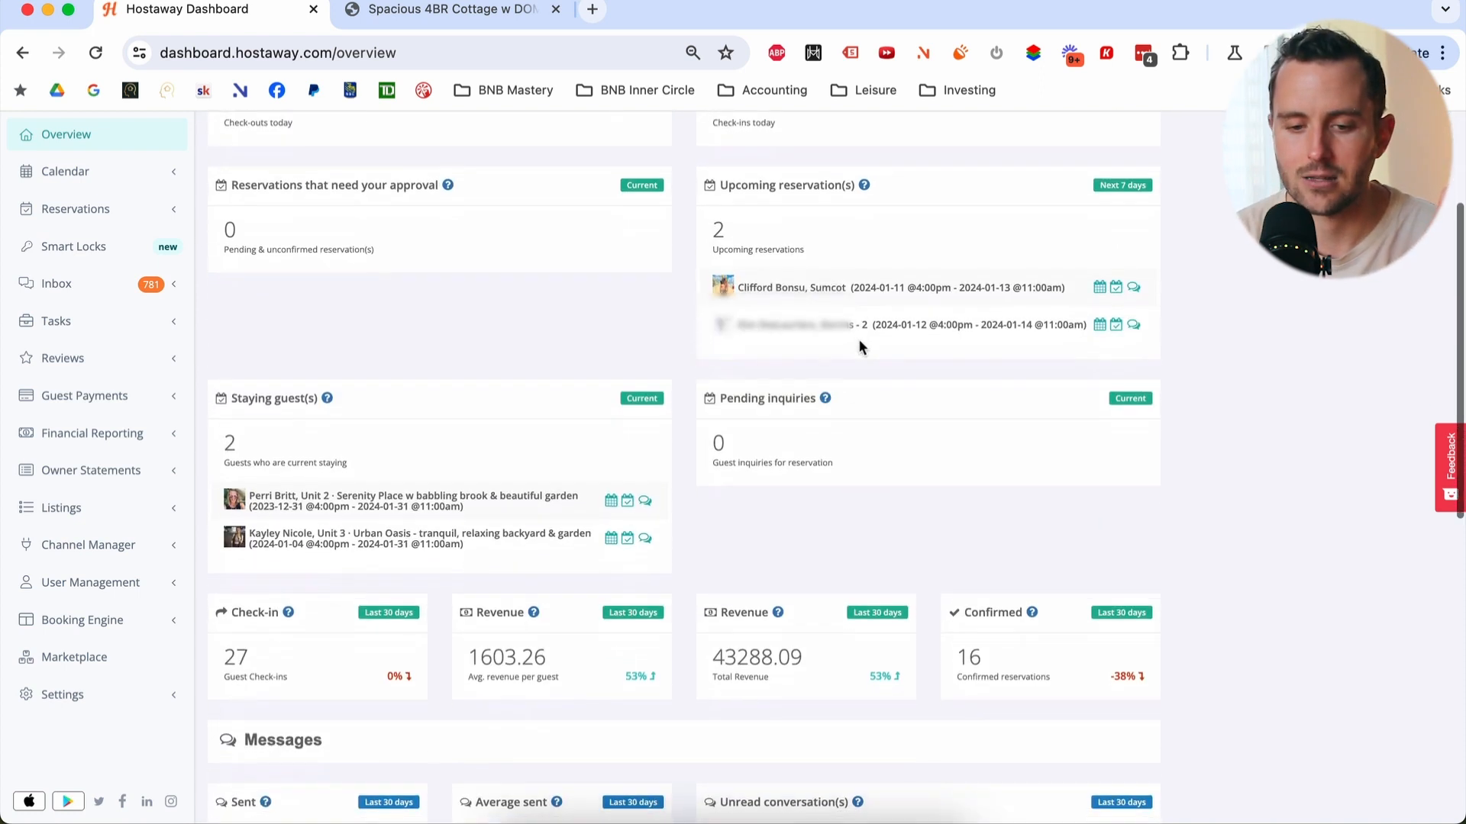
scroll("down", 3)
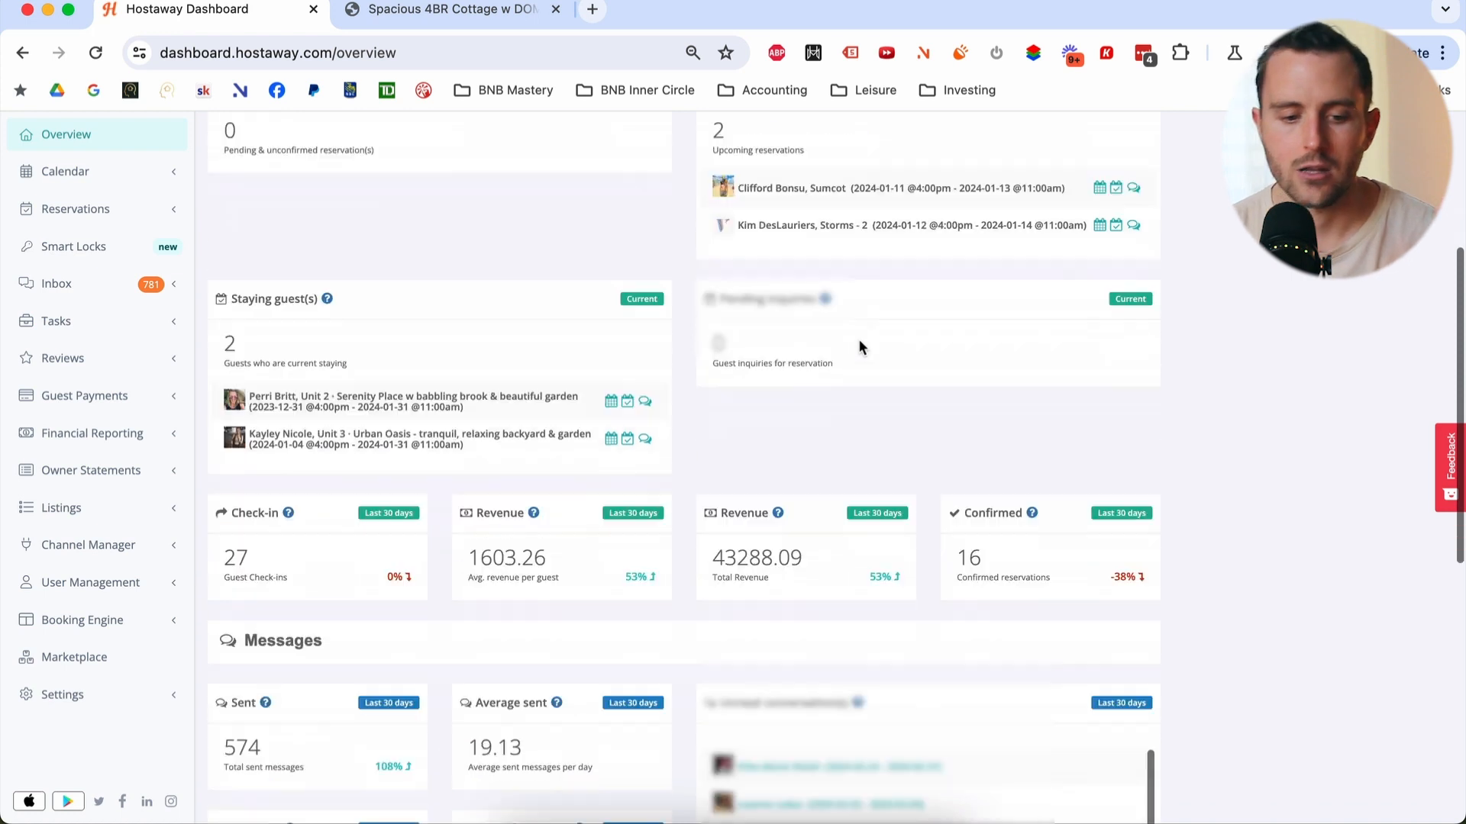
scroll("down", 3)
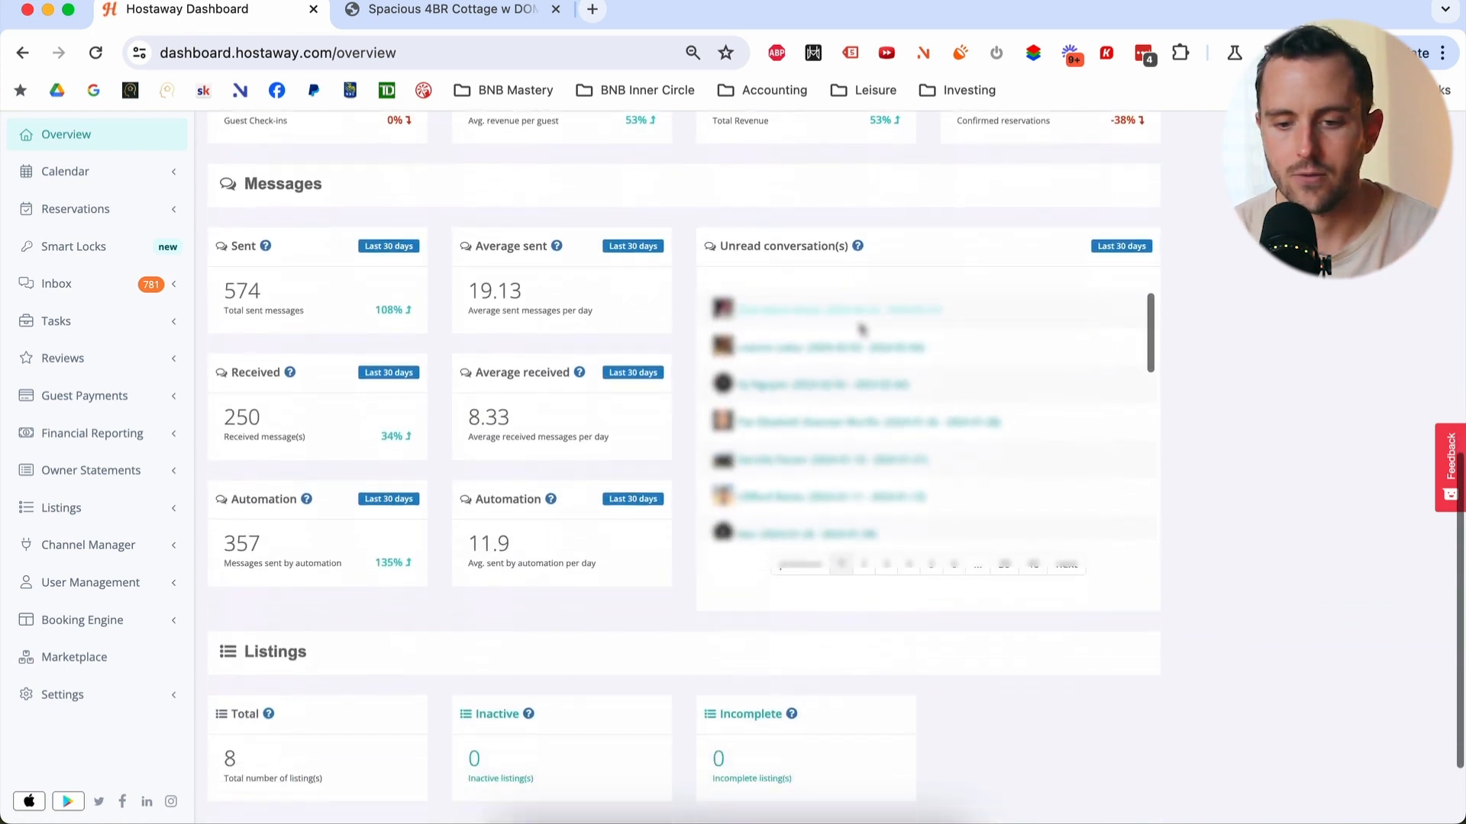
scroll("down", 3)
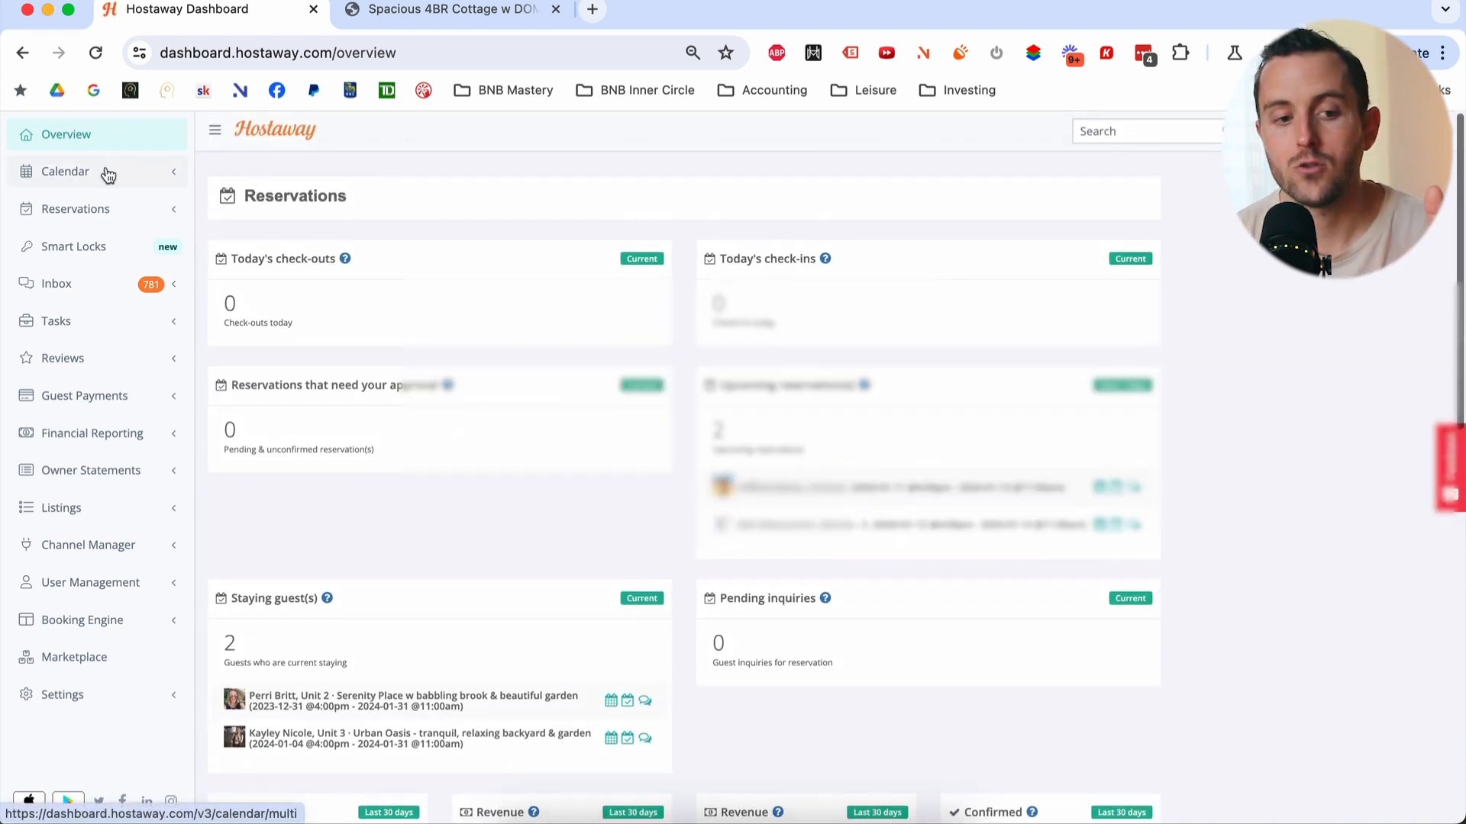
left_click(65, 171)
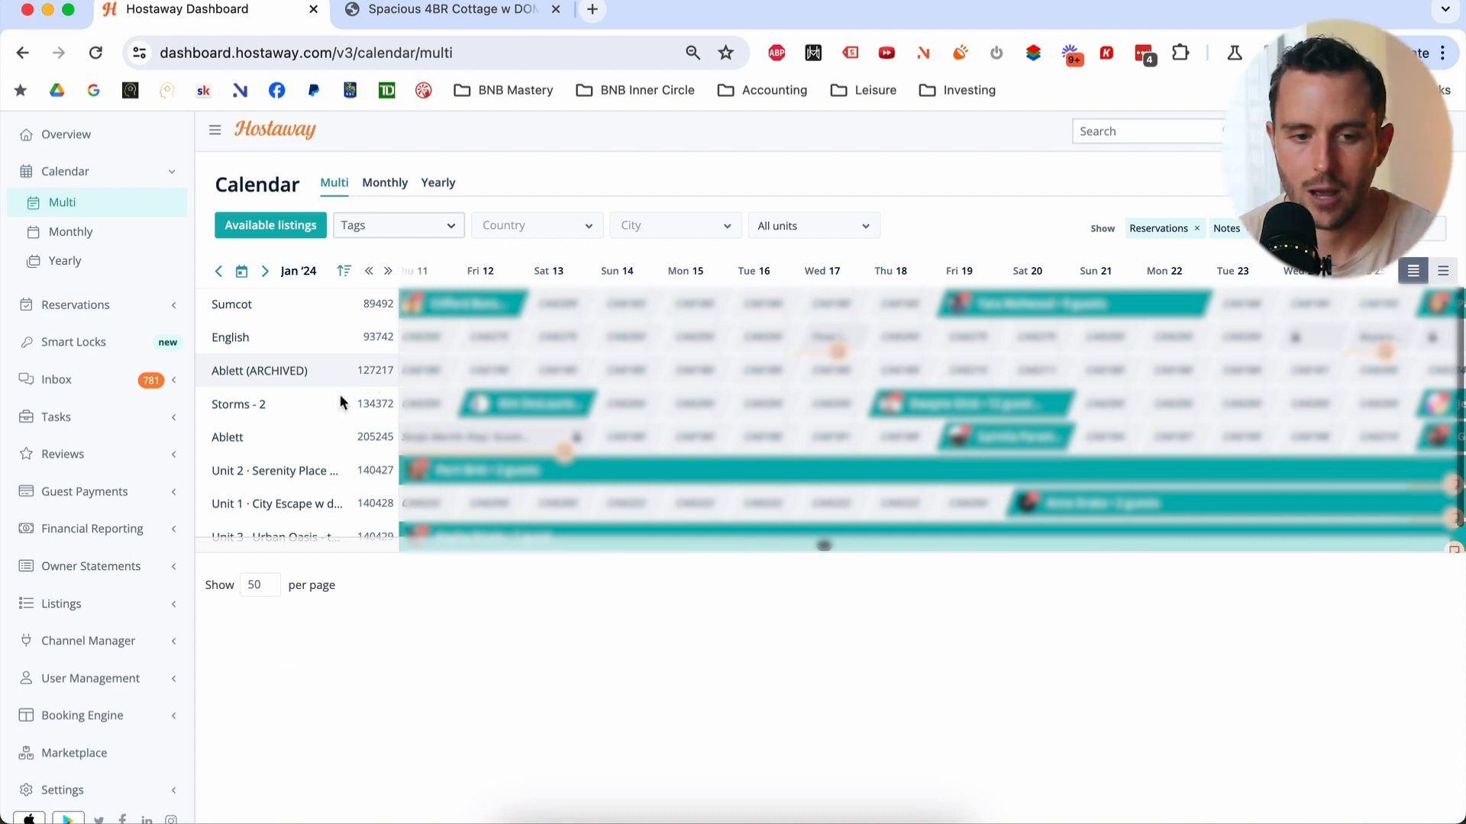
mouse_move(226, 436)
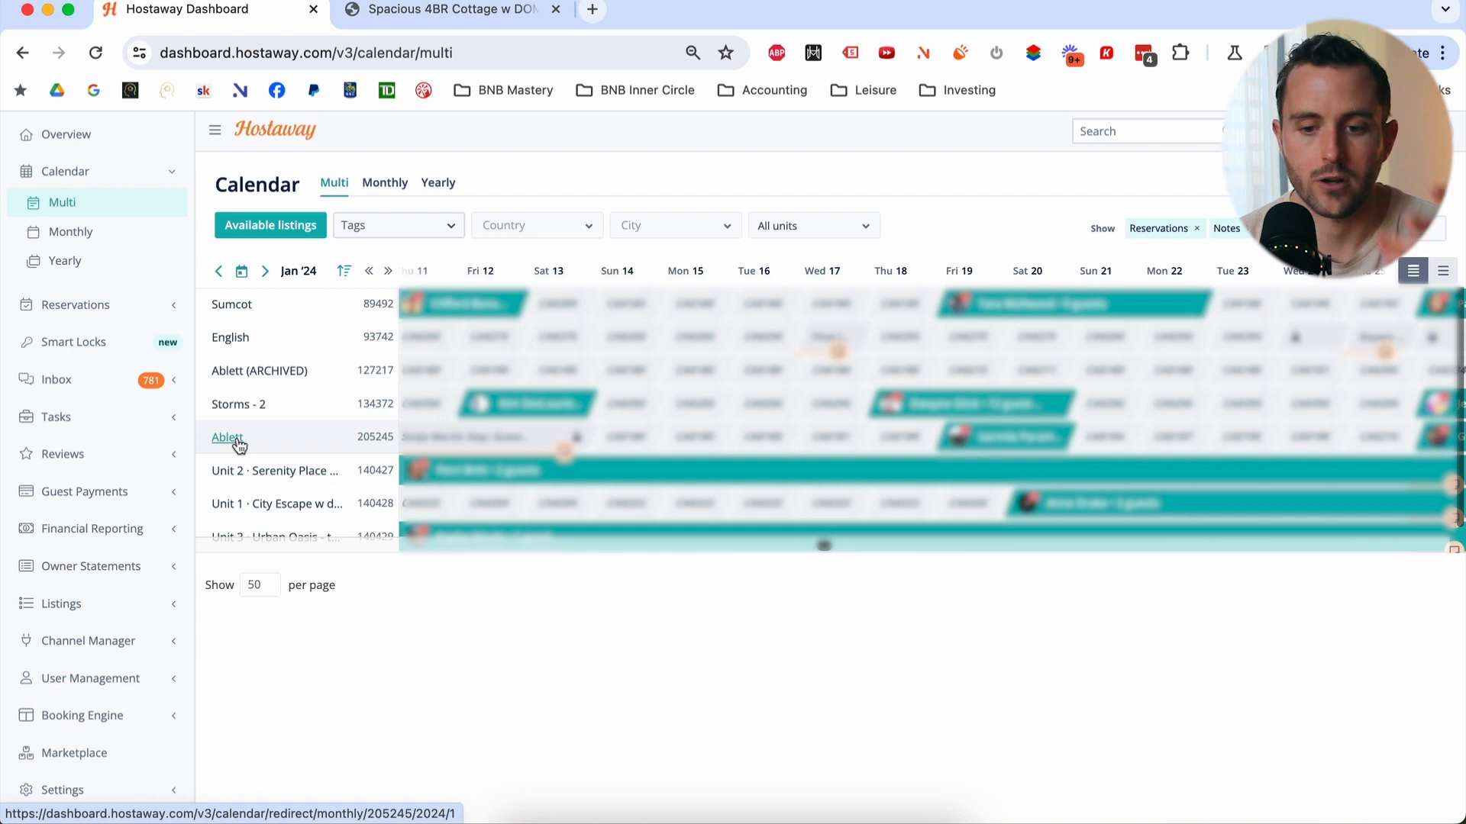
- Show Ablett's January 2024 monthly calendar and view one guest reservation's details
left_click(226, 437)
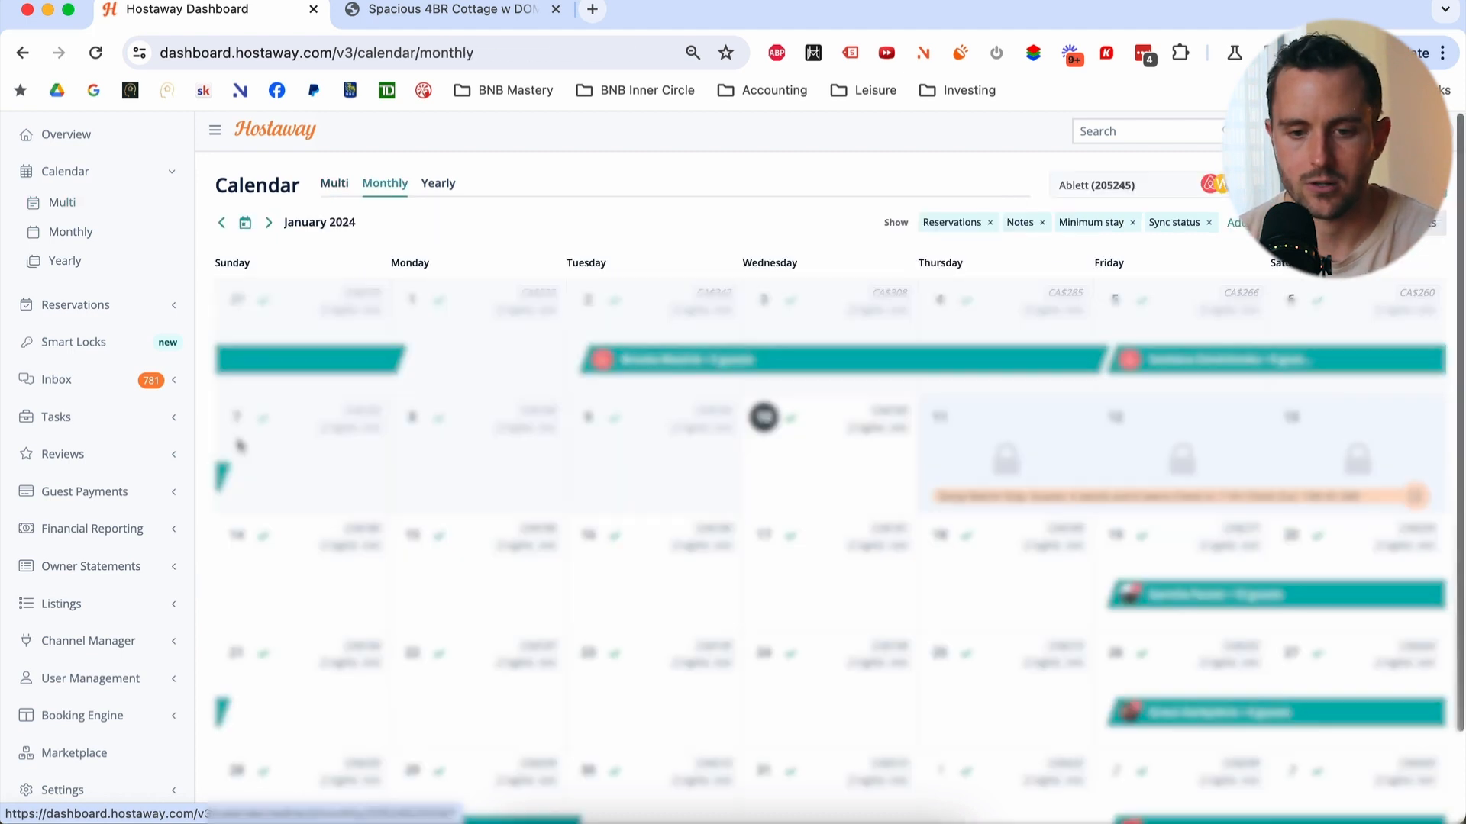
mouse_move(683, 418)
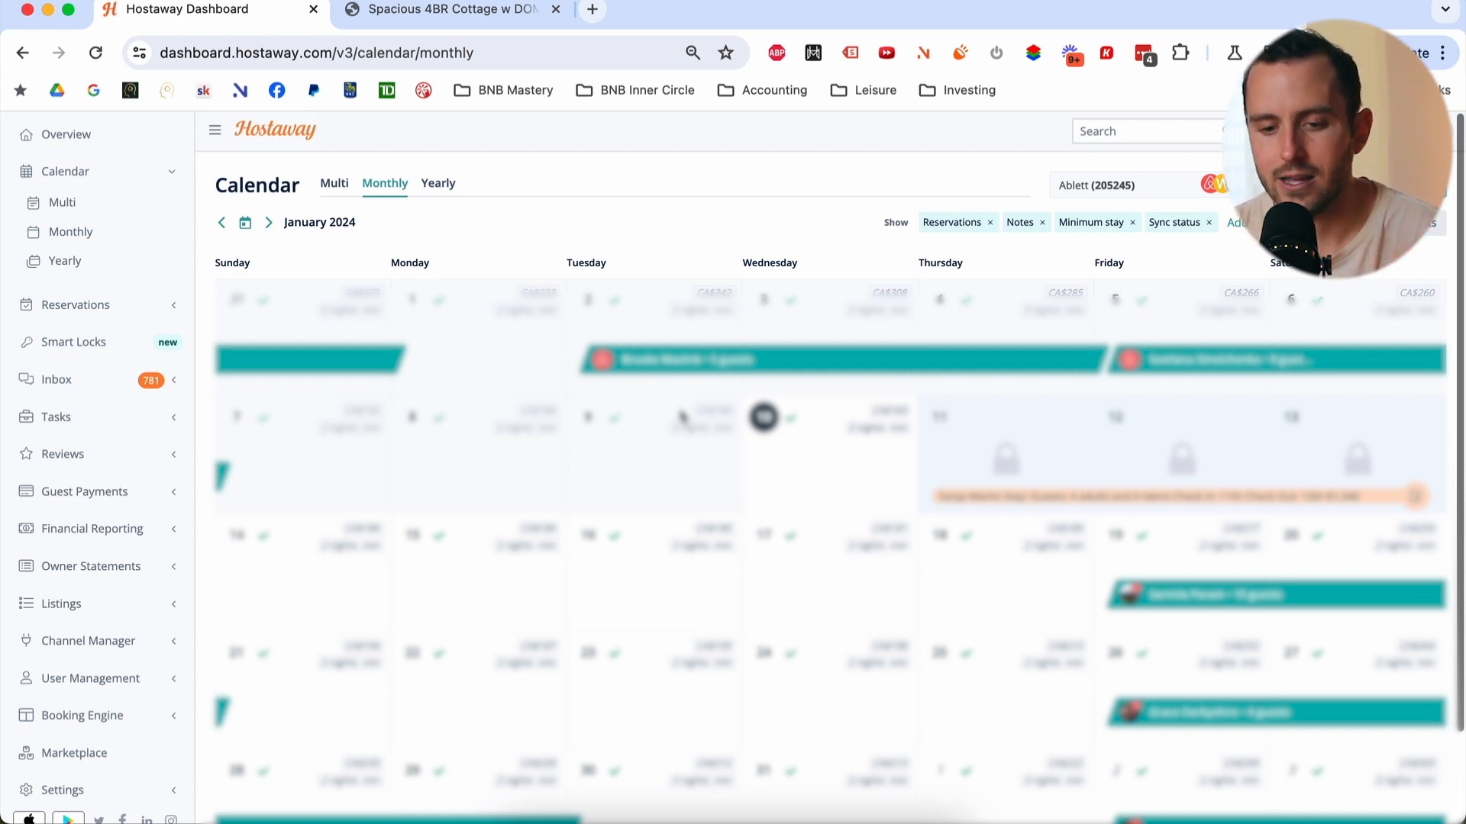
scroll("down", 3)
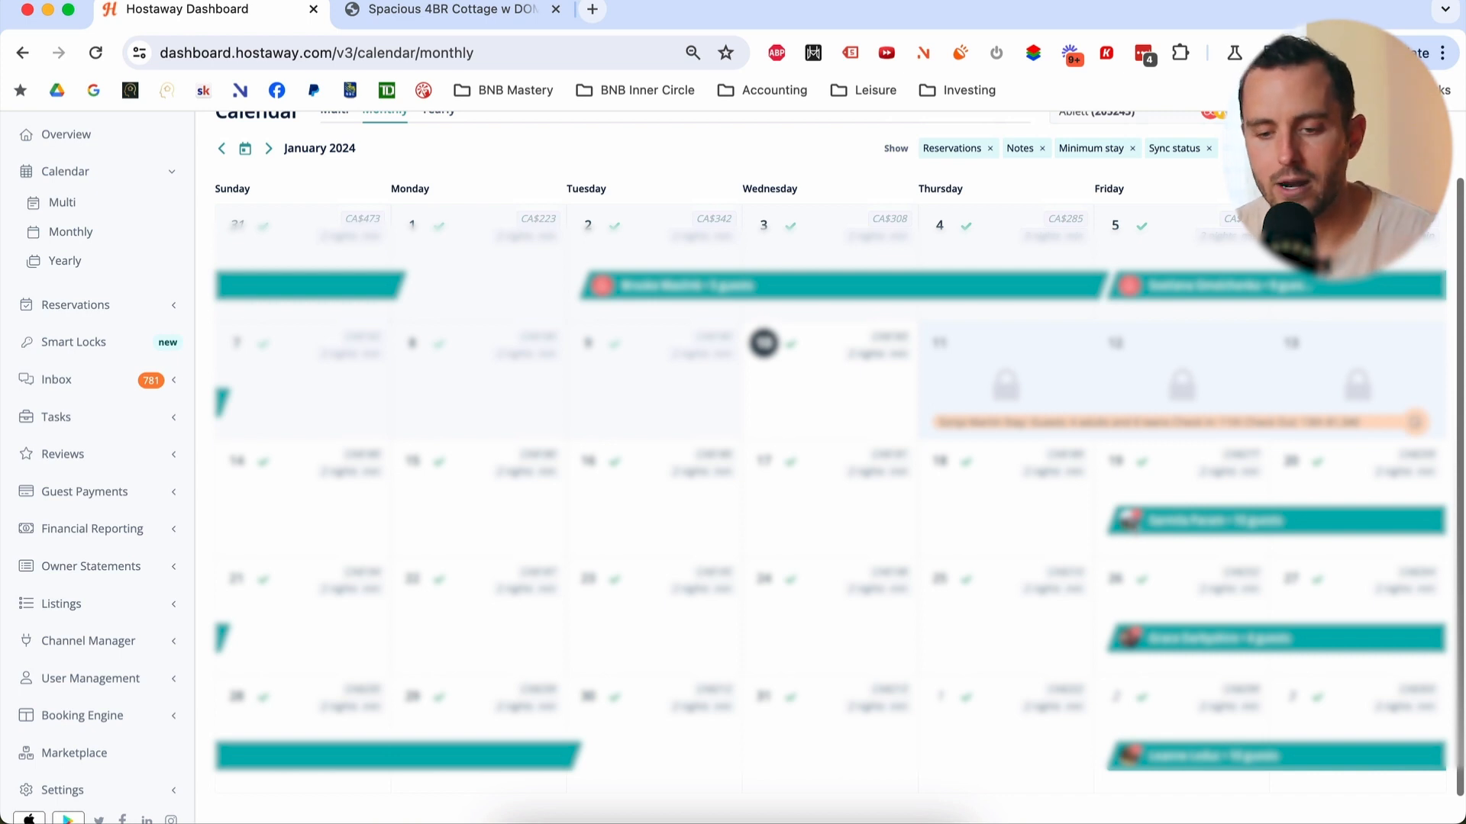
left_click(766, 344)
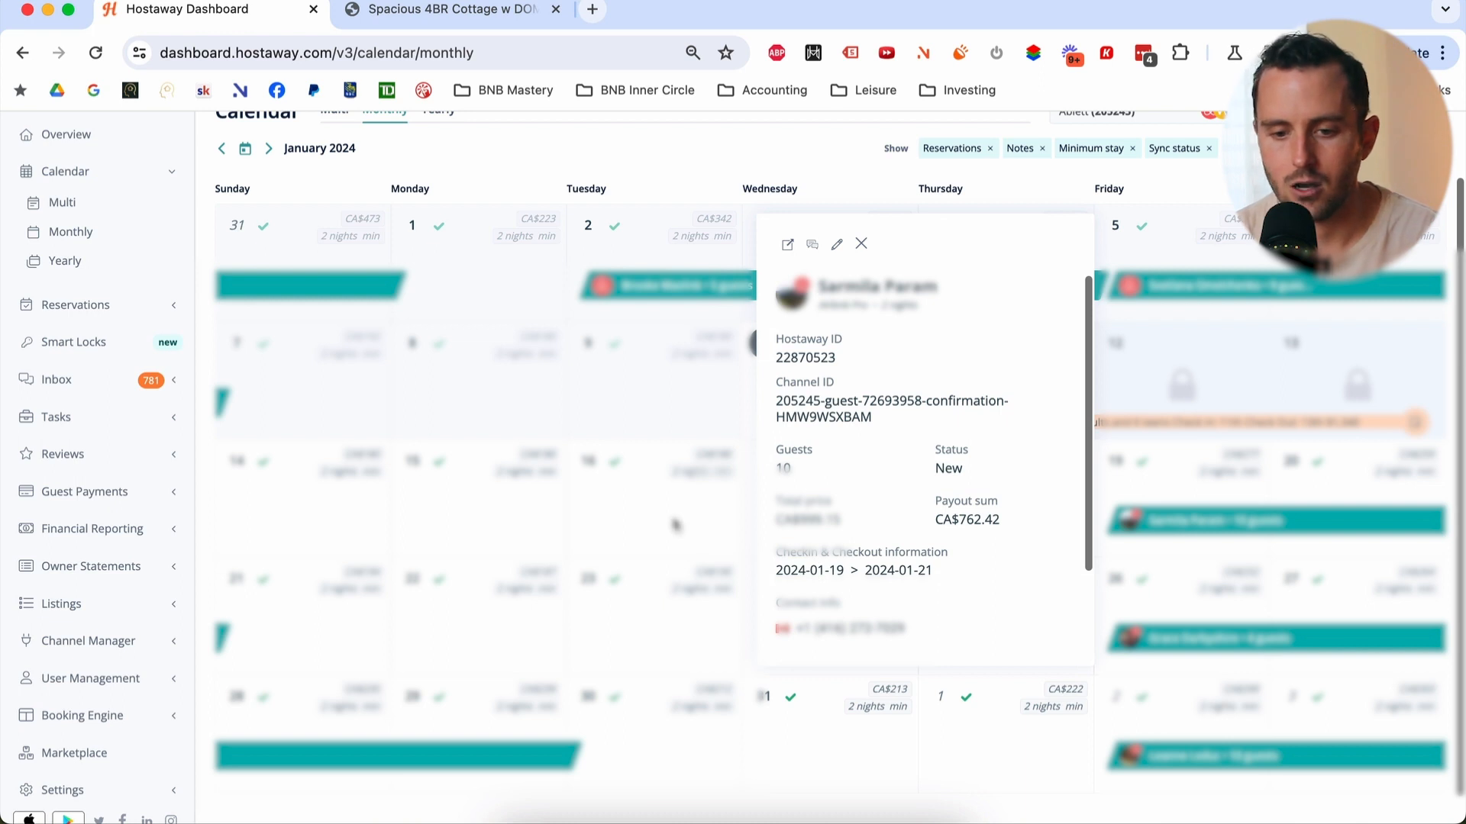
left_click(861, 245)
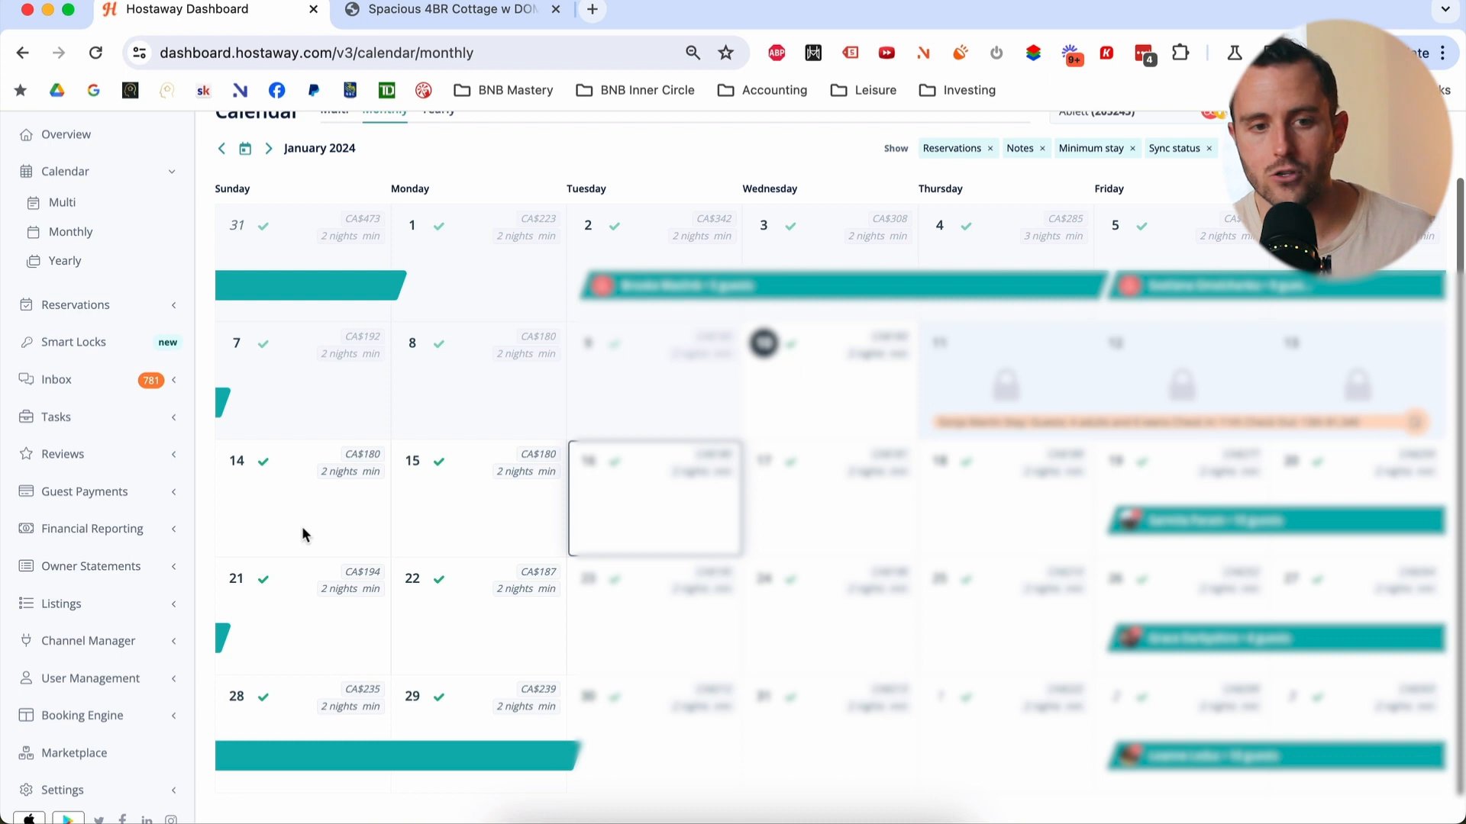
- Select January dates to show the Manage dates panel with minimum stay 2 and availability
scroll("down", 3)
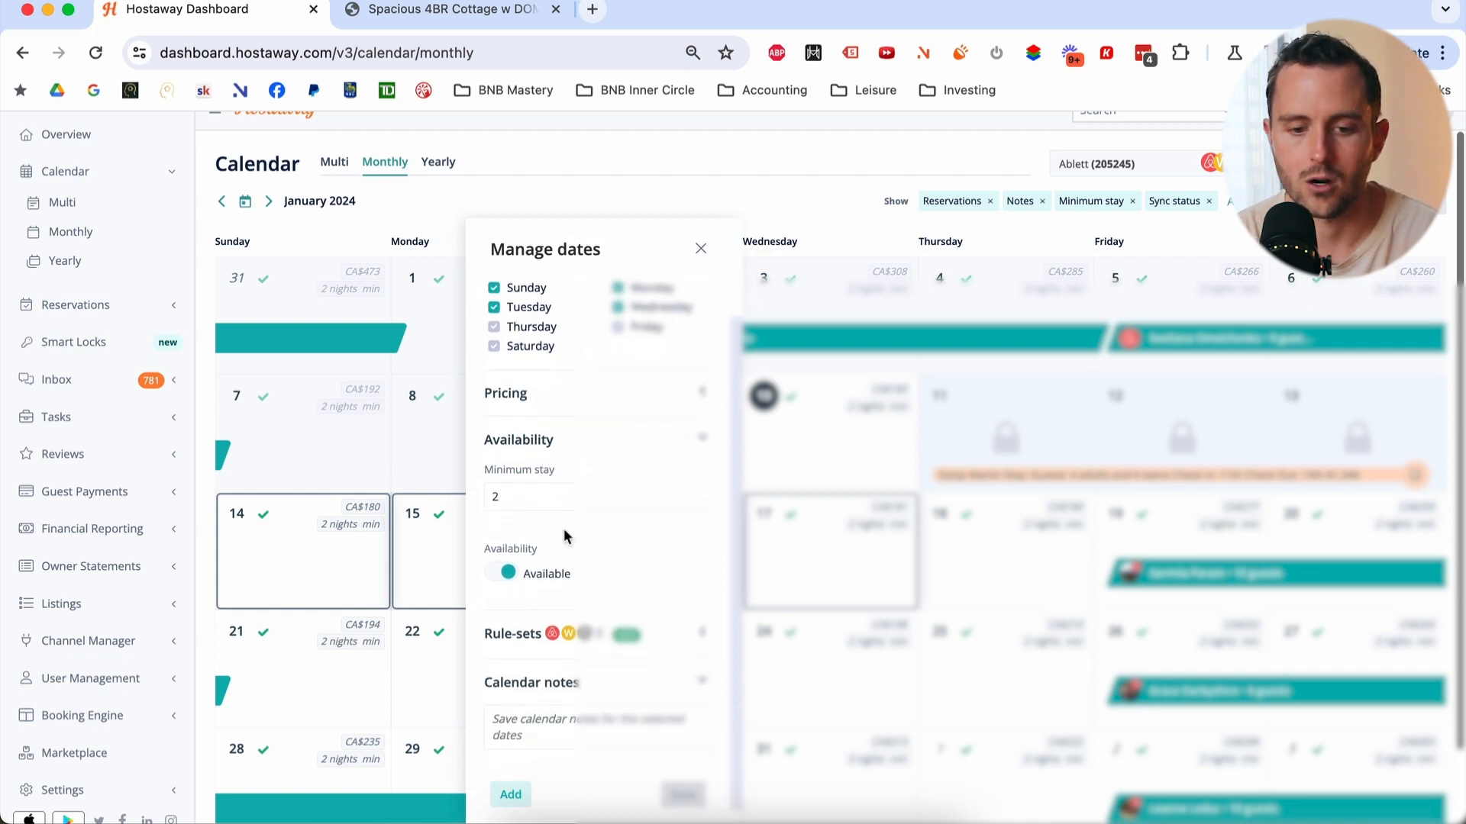
mouse_move(544, 561)
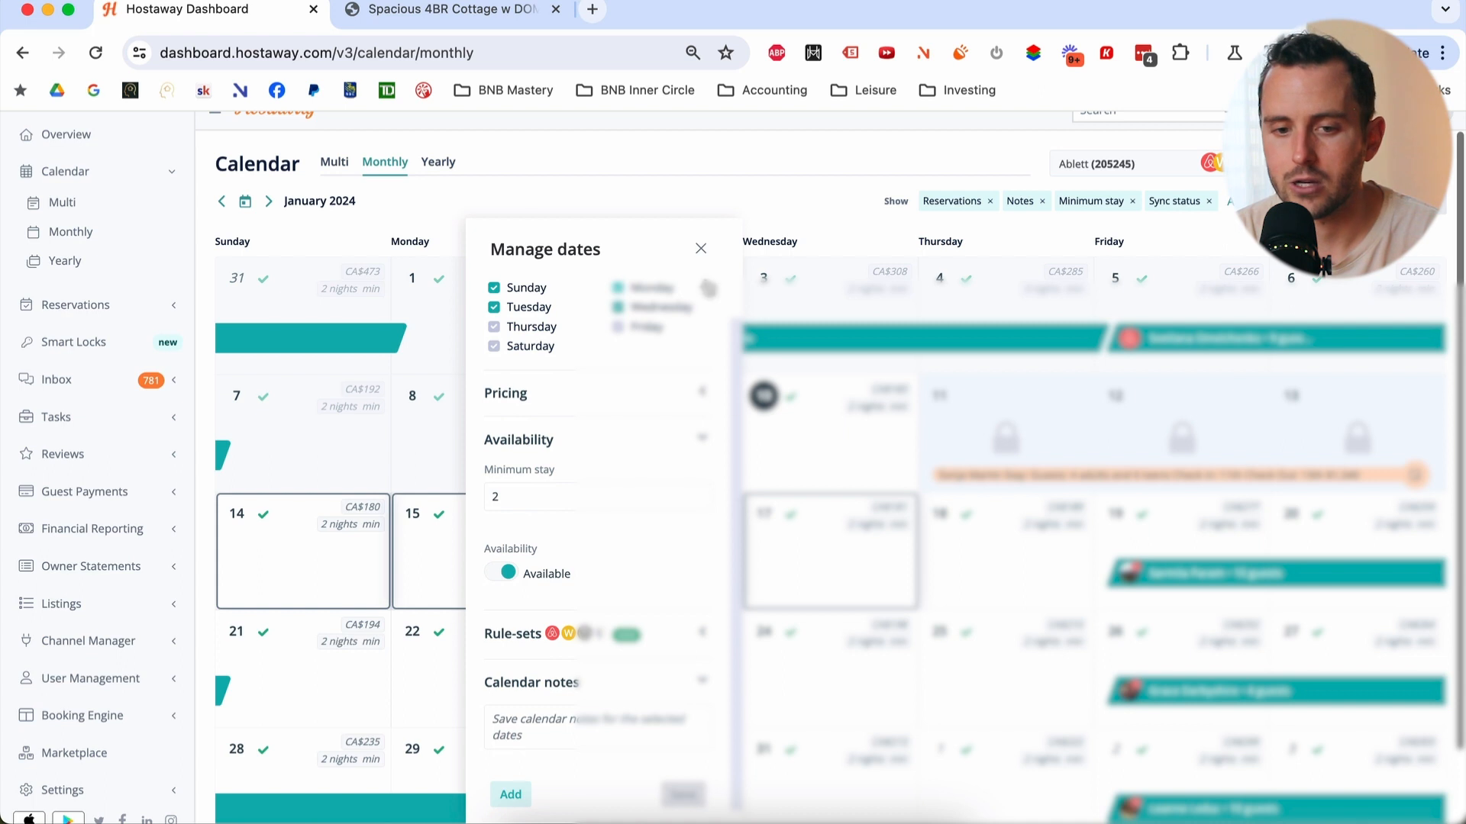
left_click(701, 249)
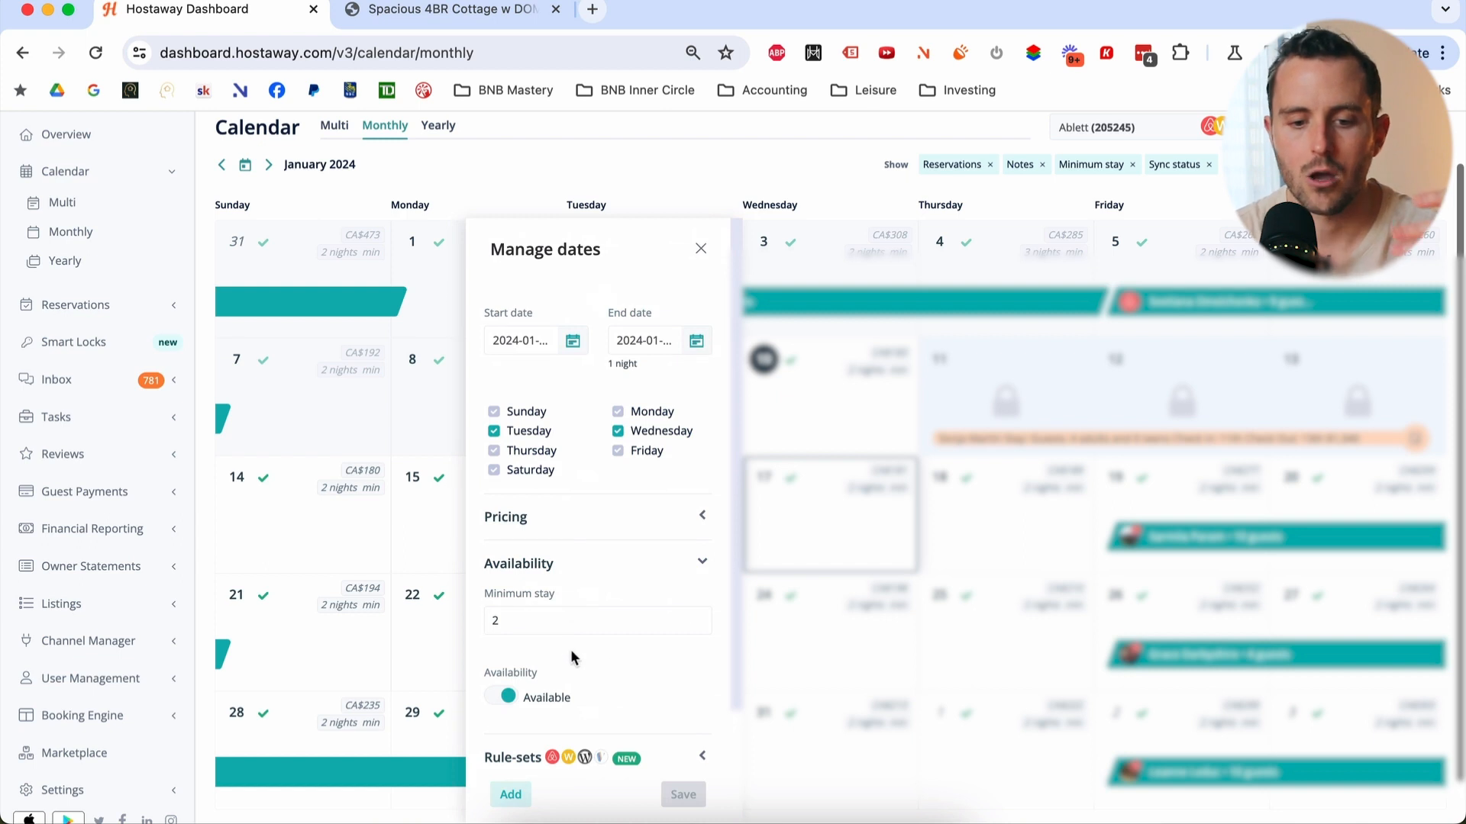
- Close the Manage dates panel to return to Ablett's January 2024 monthly calendar
scroll("down", 3)
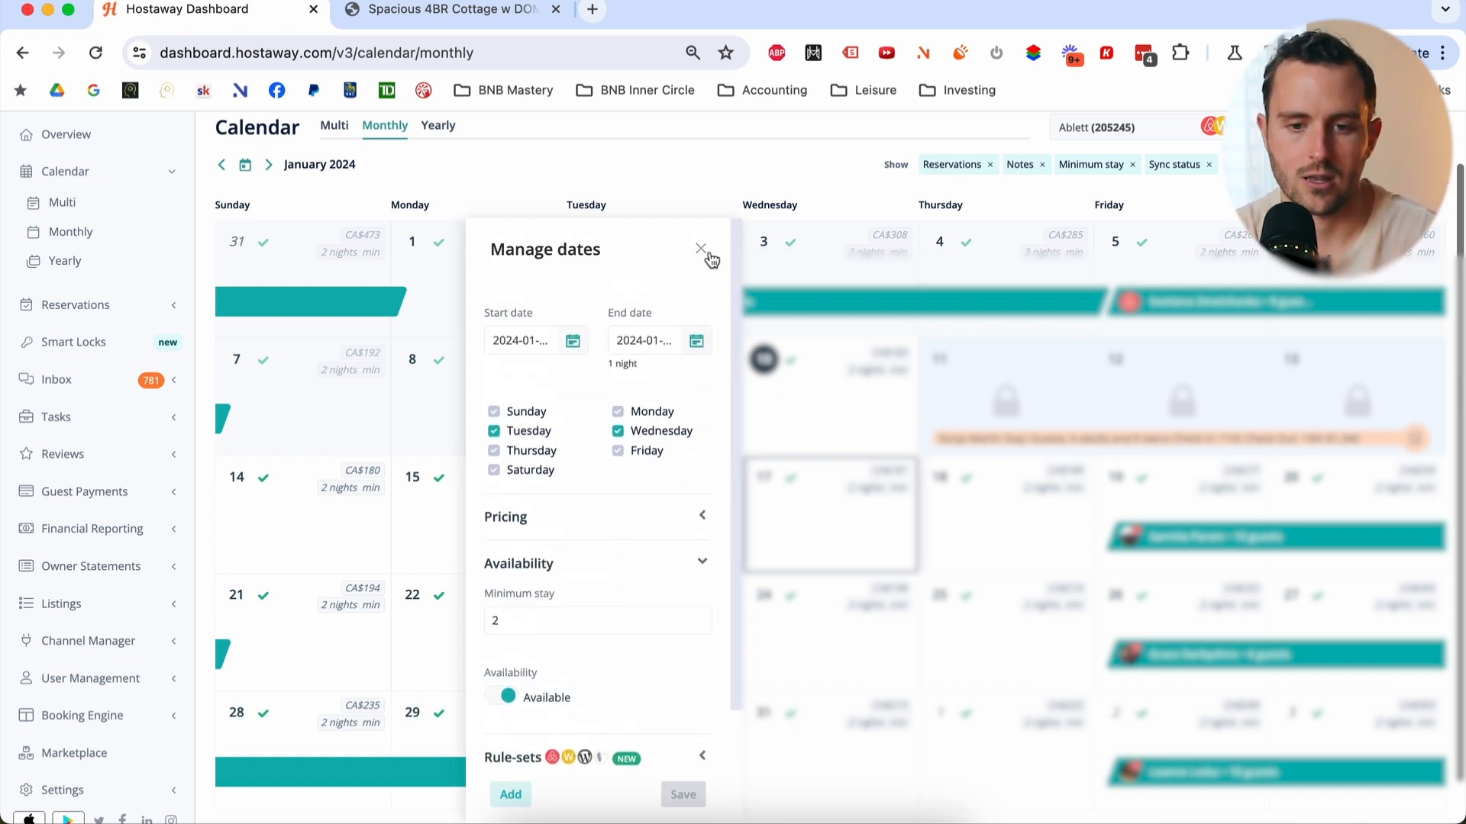
left_click(701, 249)
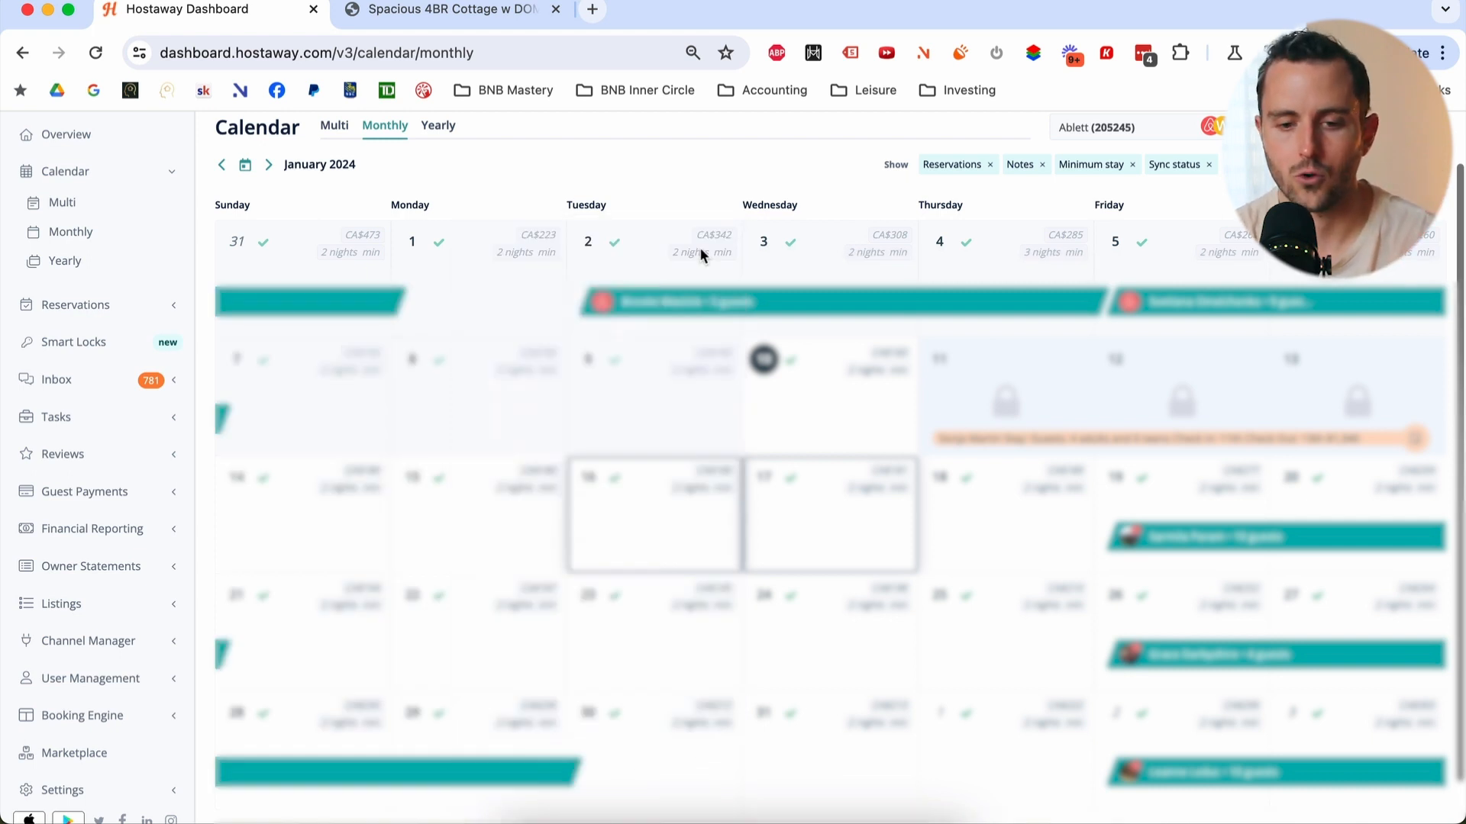
mouse_move(309, 529)
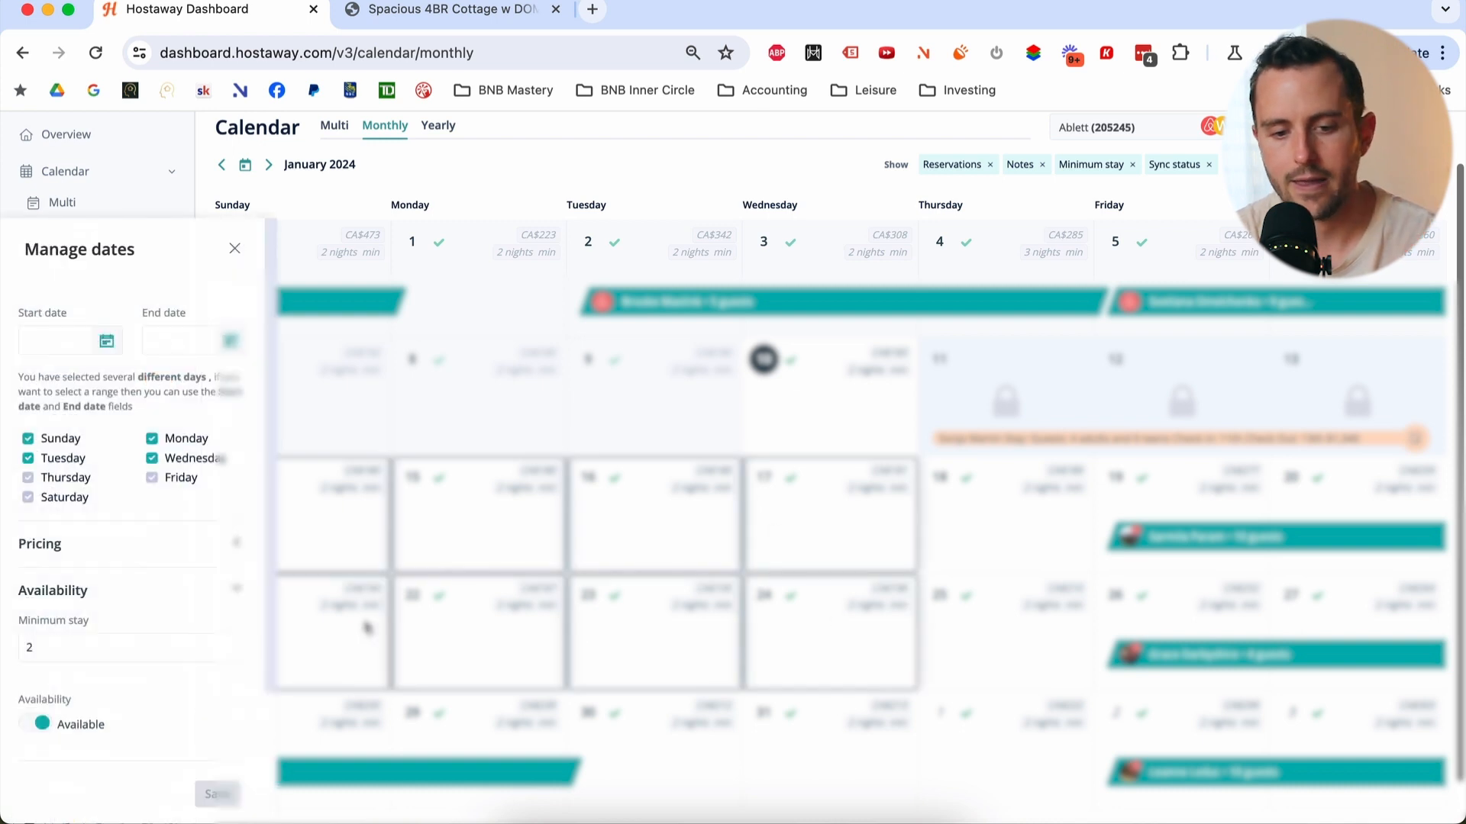
left_click(235, 249)
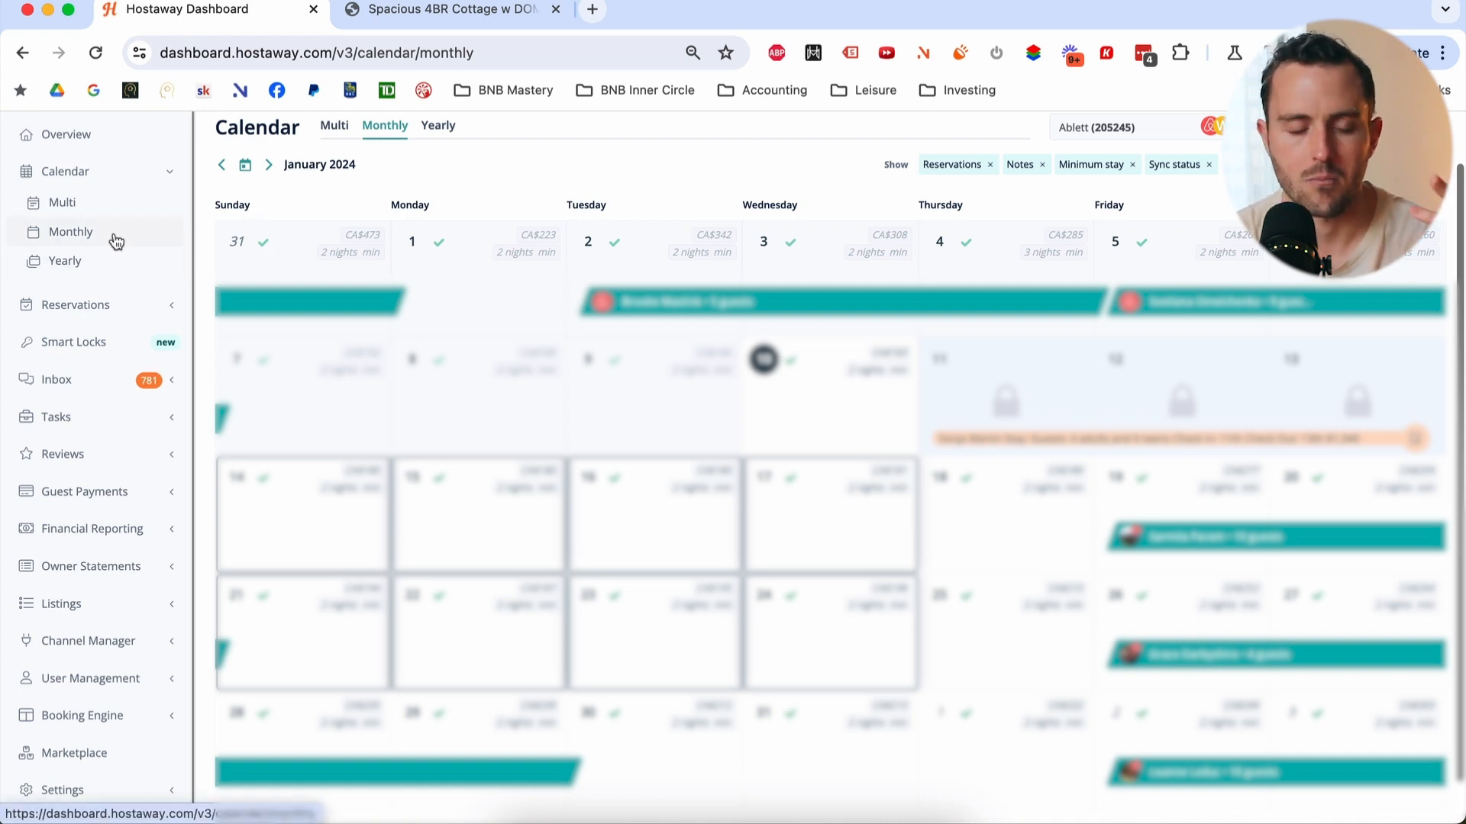
- Switch the calendar to the yearly overview of all twelve months of 2023
left_click(66, 261)
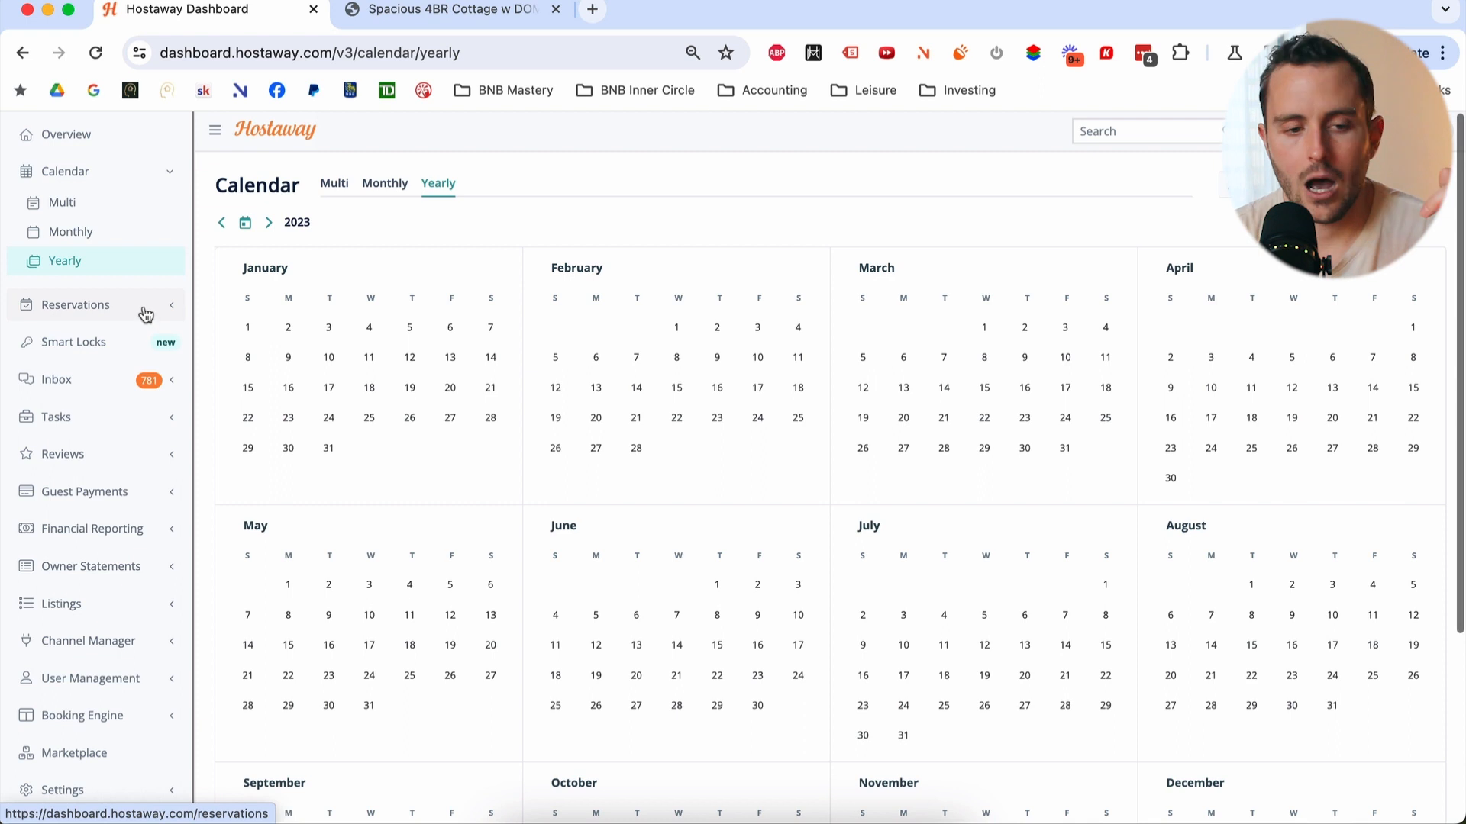
- Show the reservations list with guests, dates, channels, total prices and statuses
left_click(75, 305)
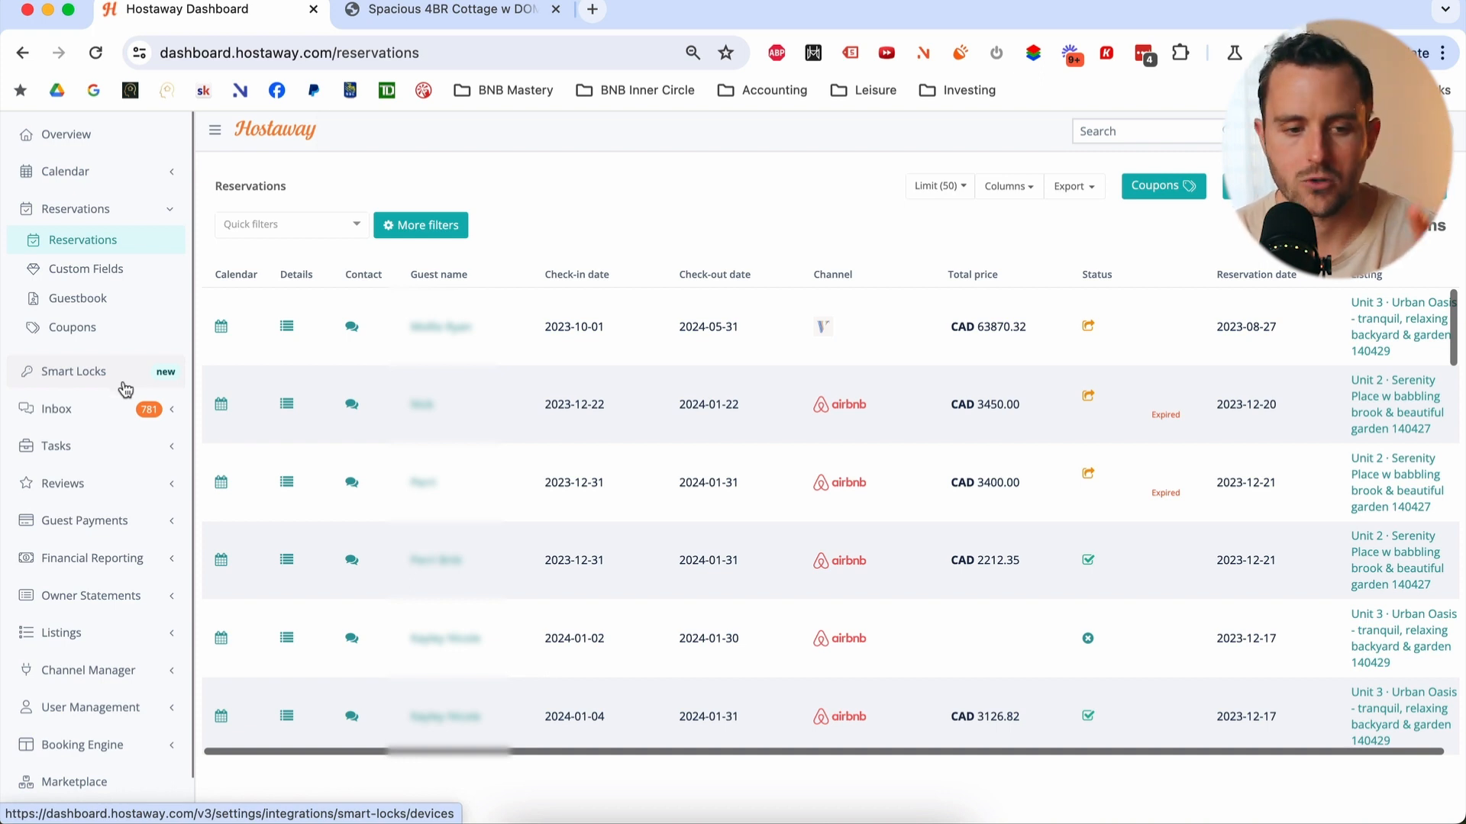
mouse_move(111, 418)
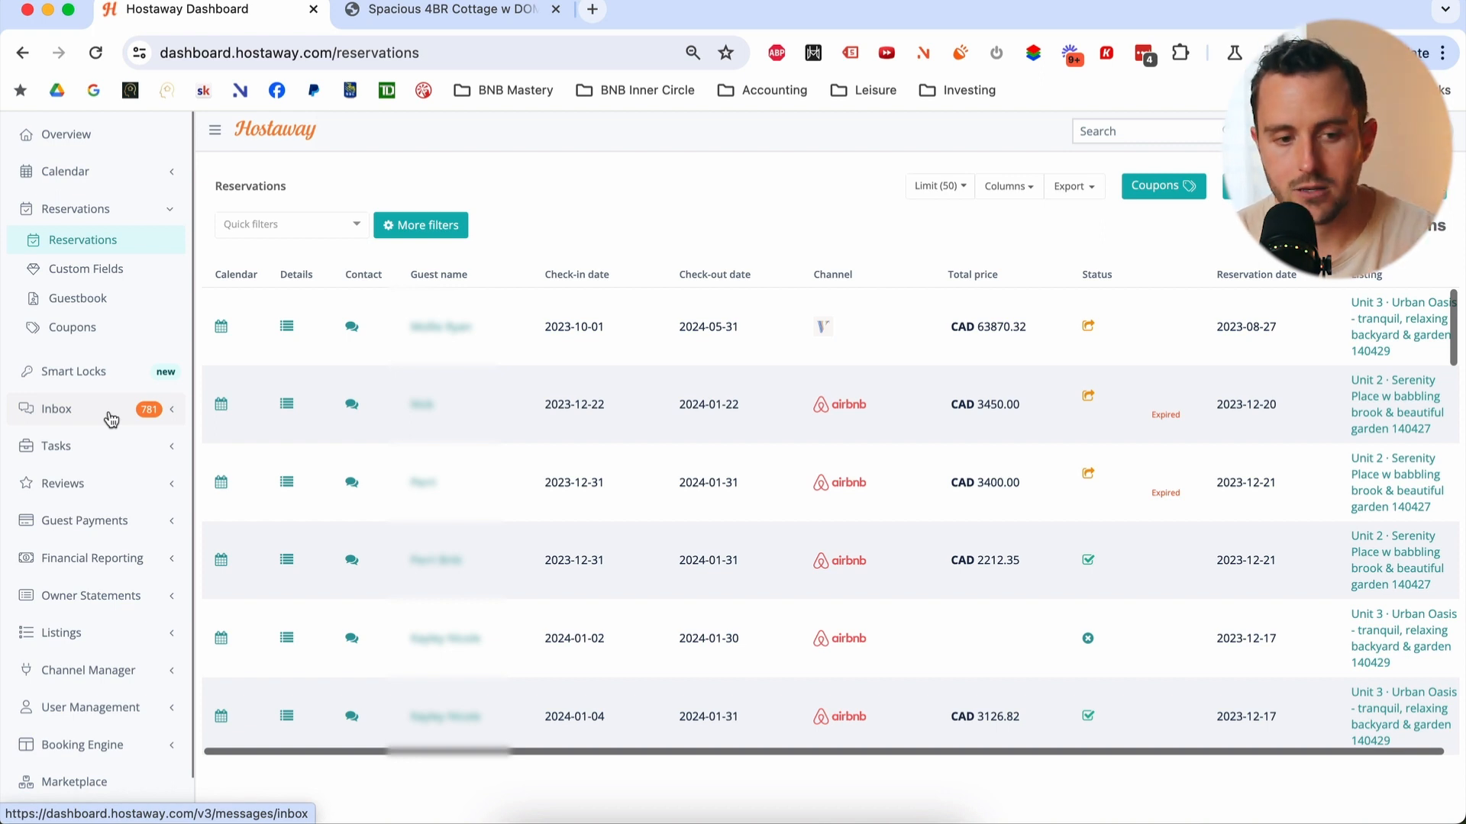
- View the guest messaging inbox, then move on to the tasks board
left_click(55, 409)
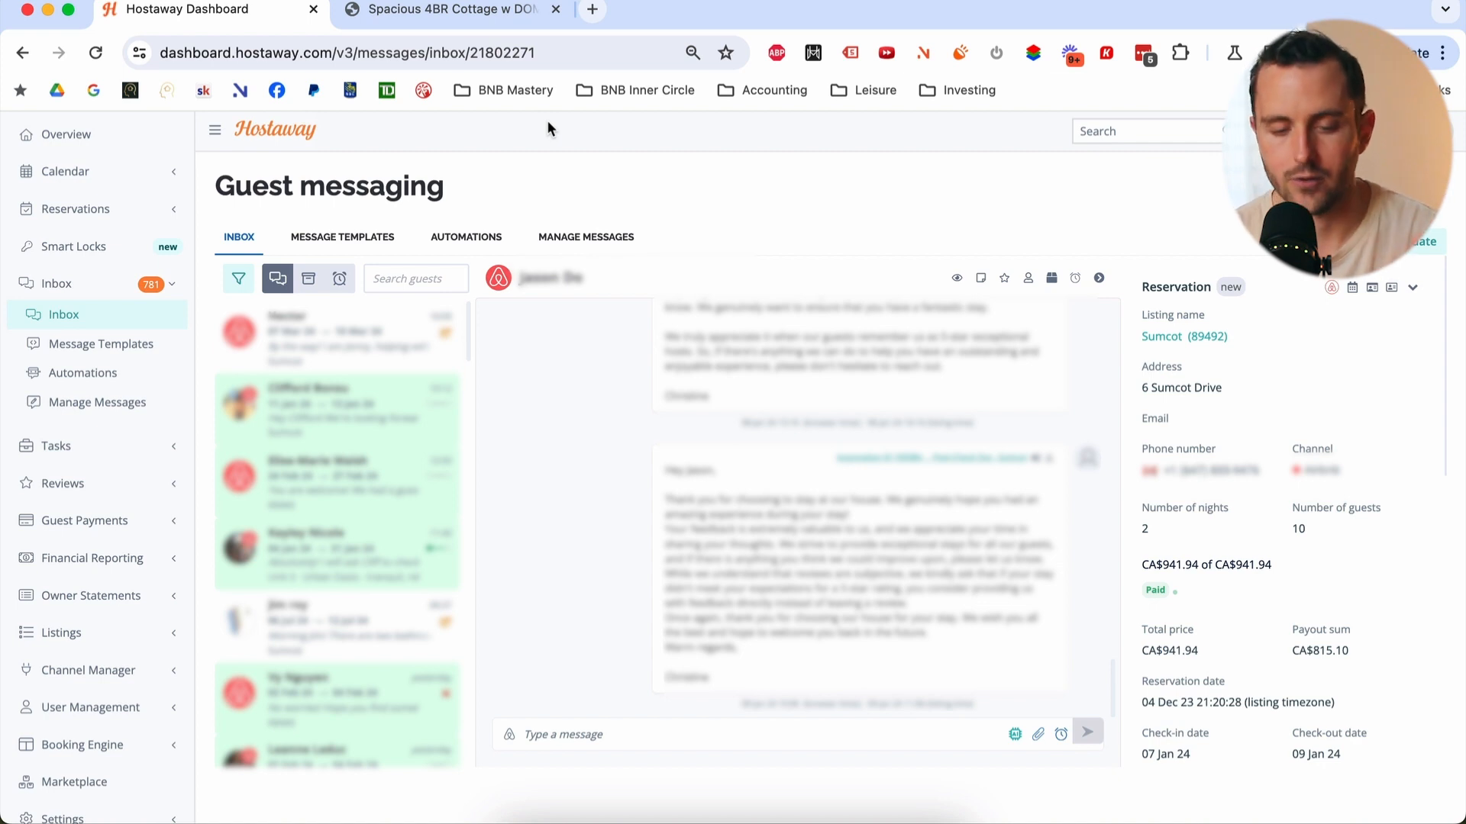
mouse_move(342, 237)
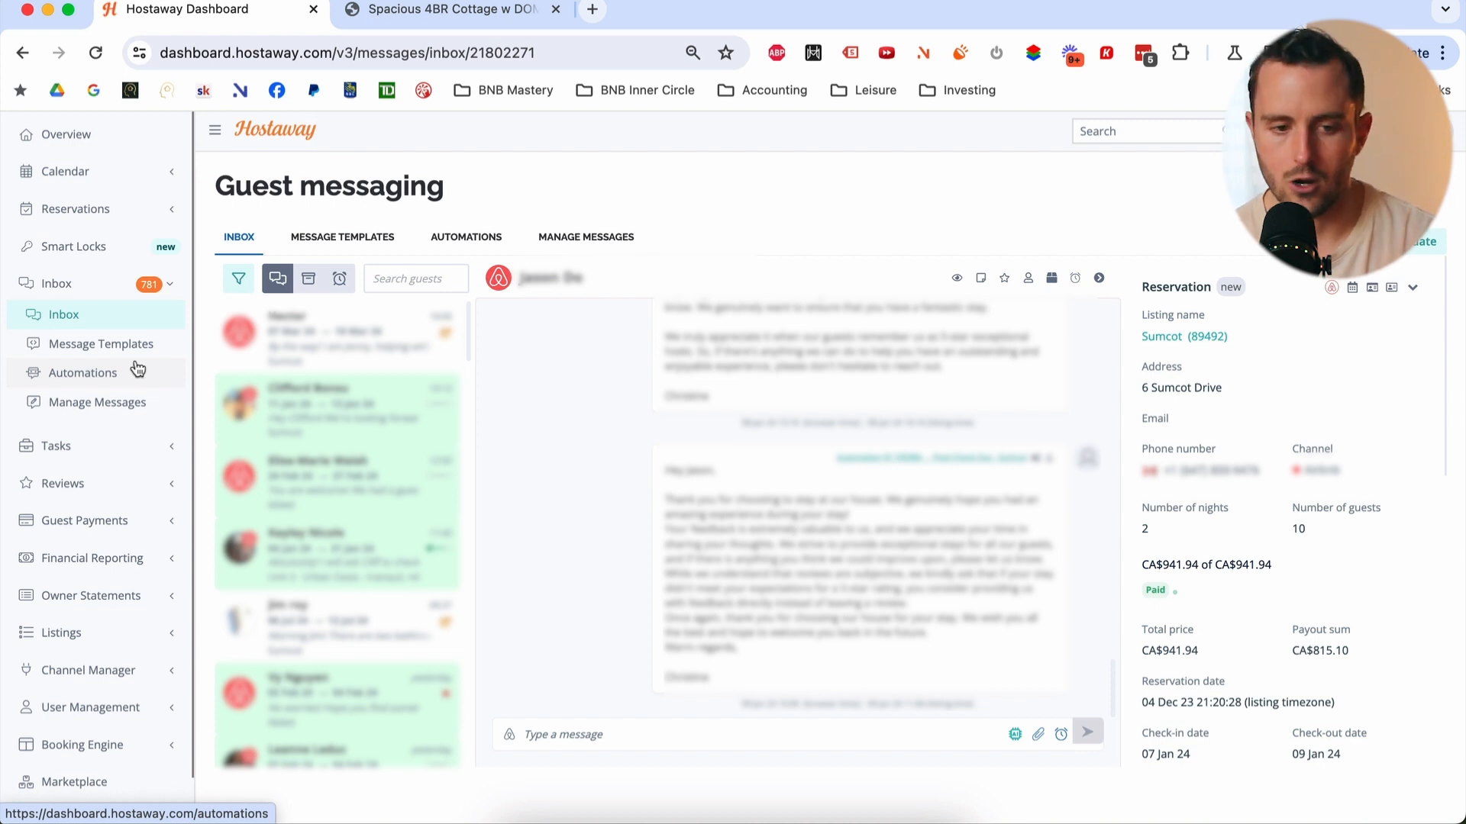
left_click(54, 320)
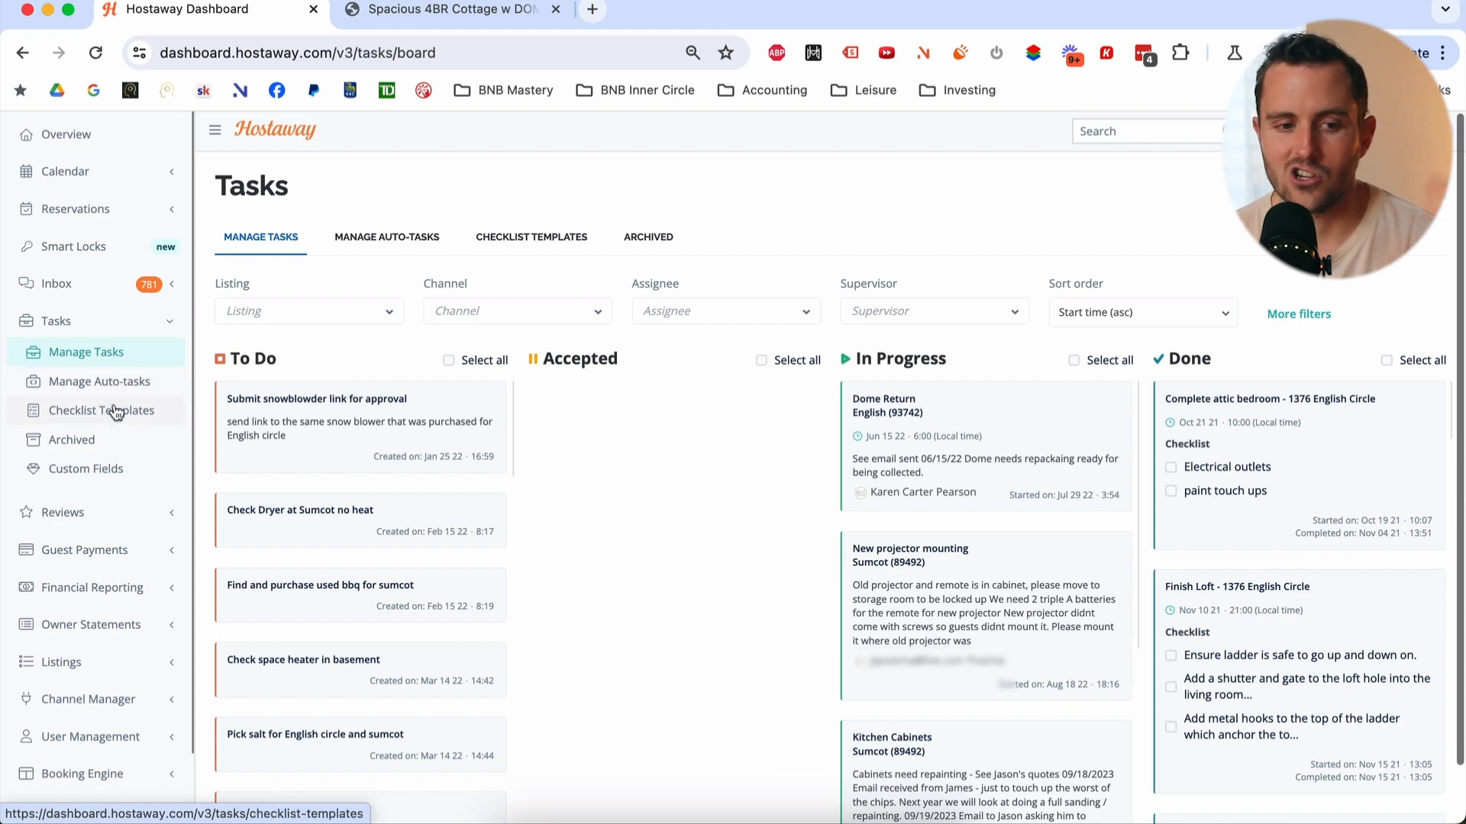
mouse_move(122, 414)
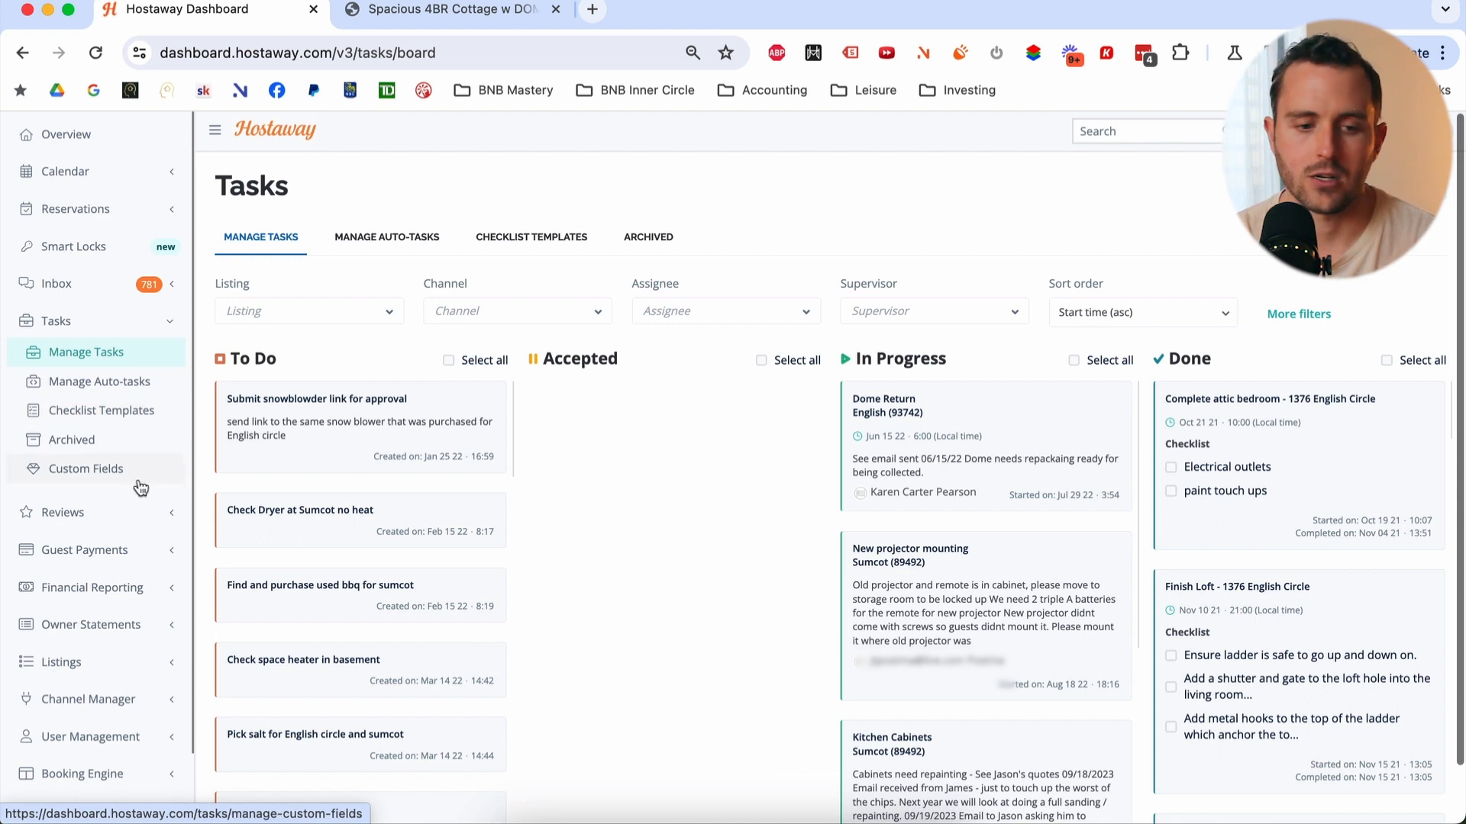
mouse_move(112, 516)
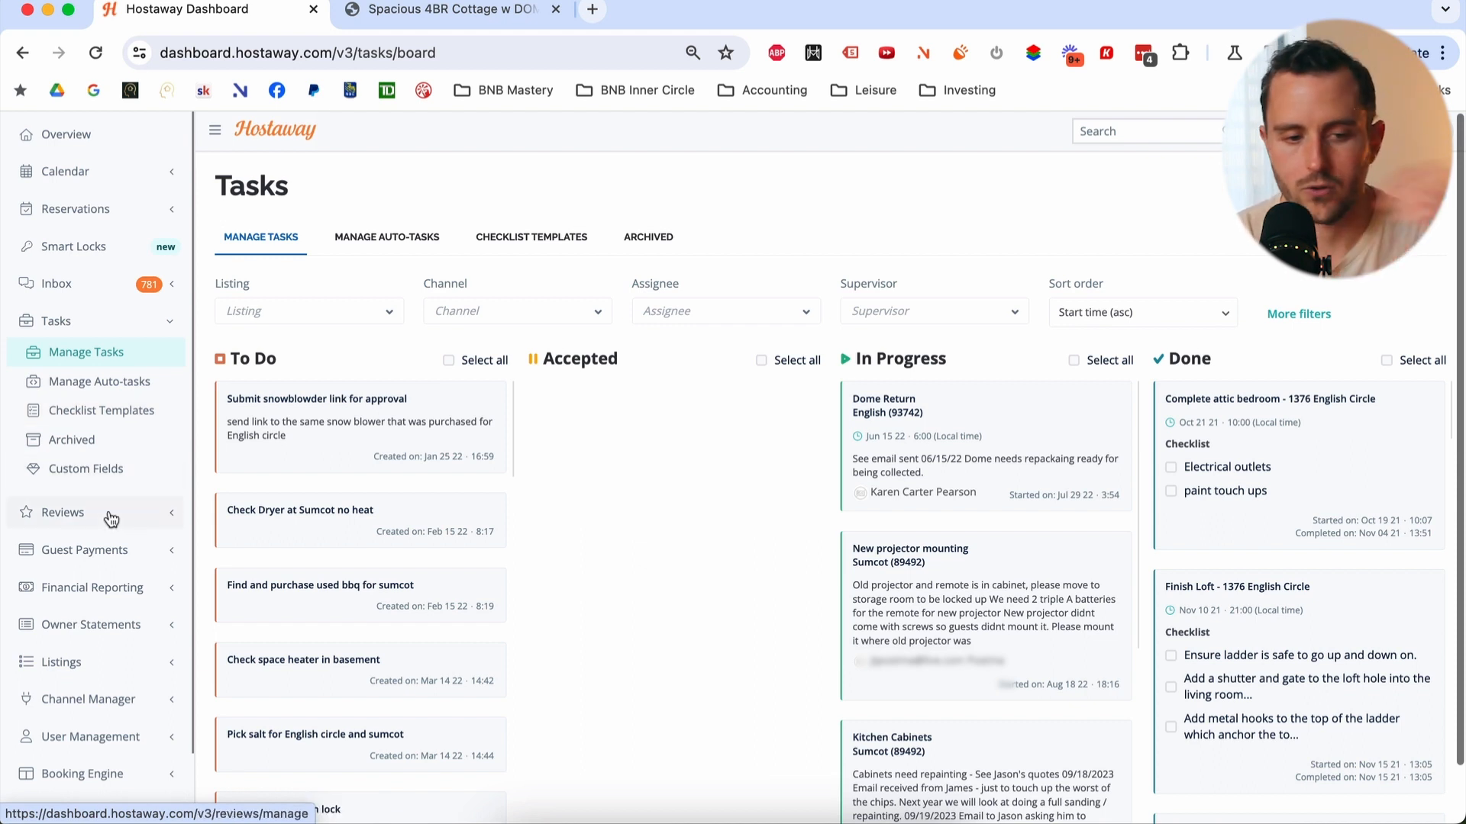
mouse_move(122, 599)
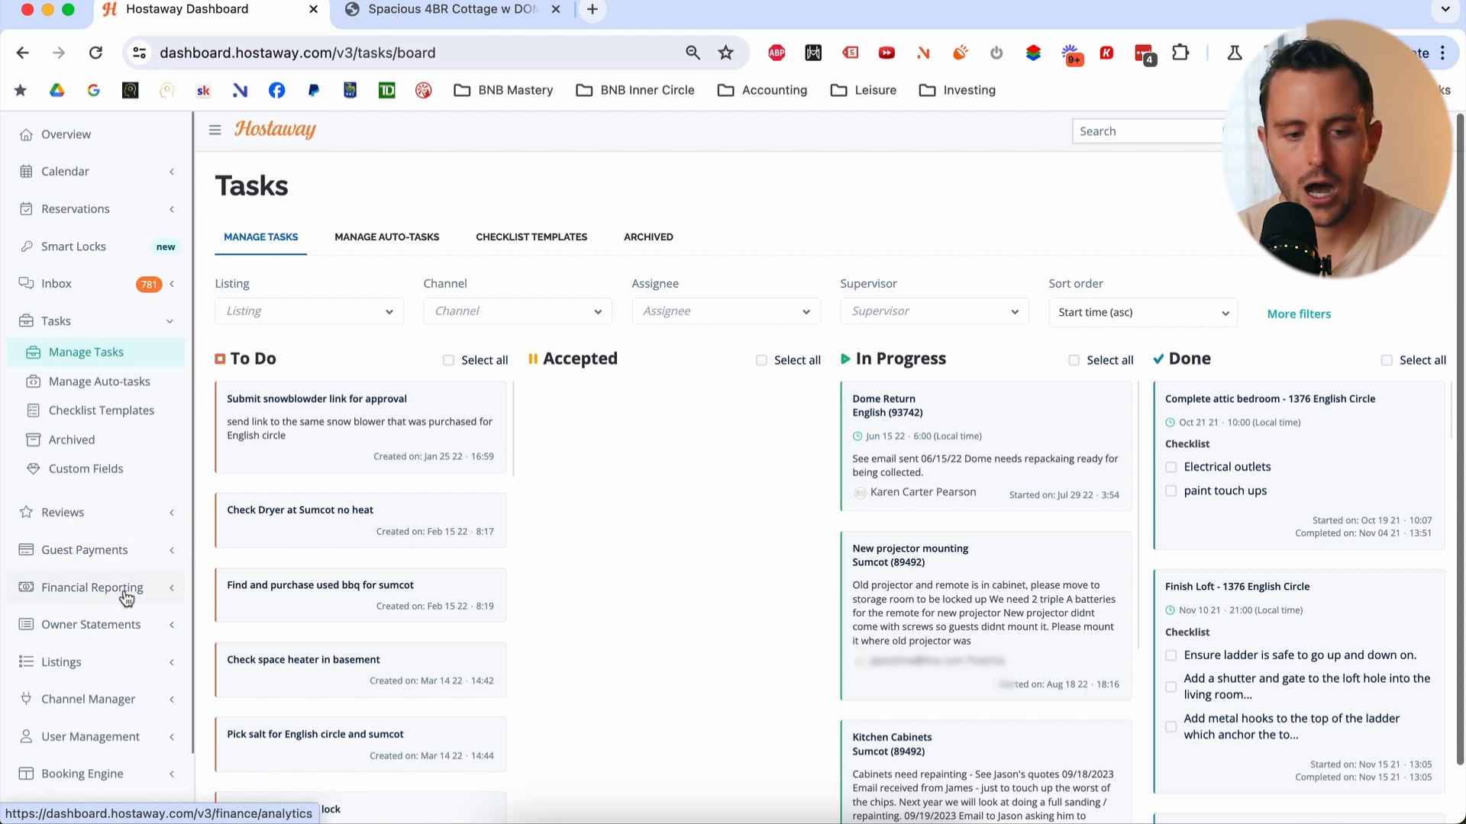
- Review Sumcot's 2023 financial analytics charts, then move on to the listings overview
left_click(91, 586)
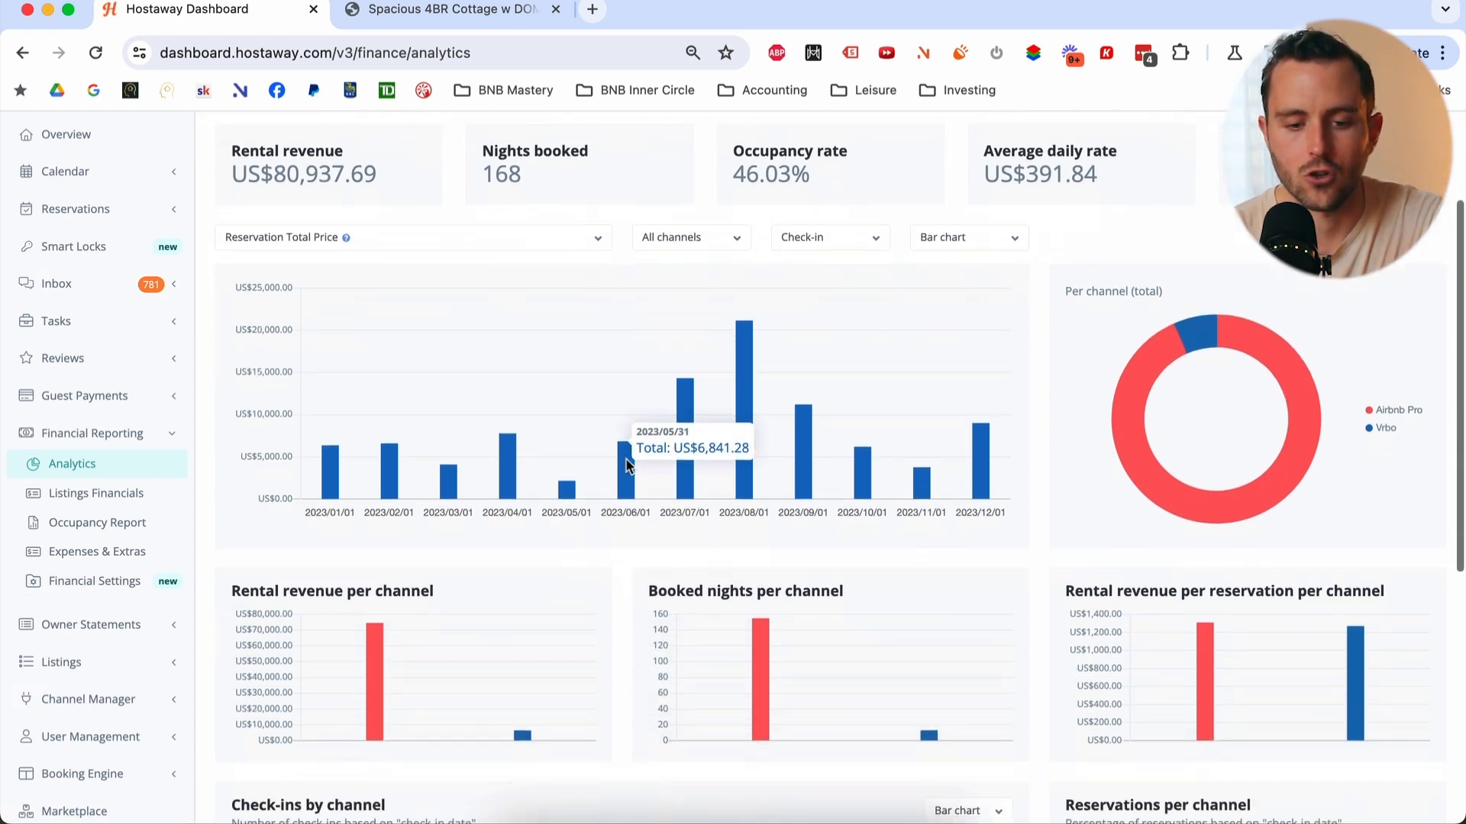
scroll("down", 3)
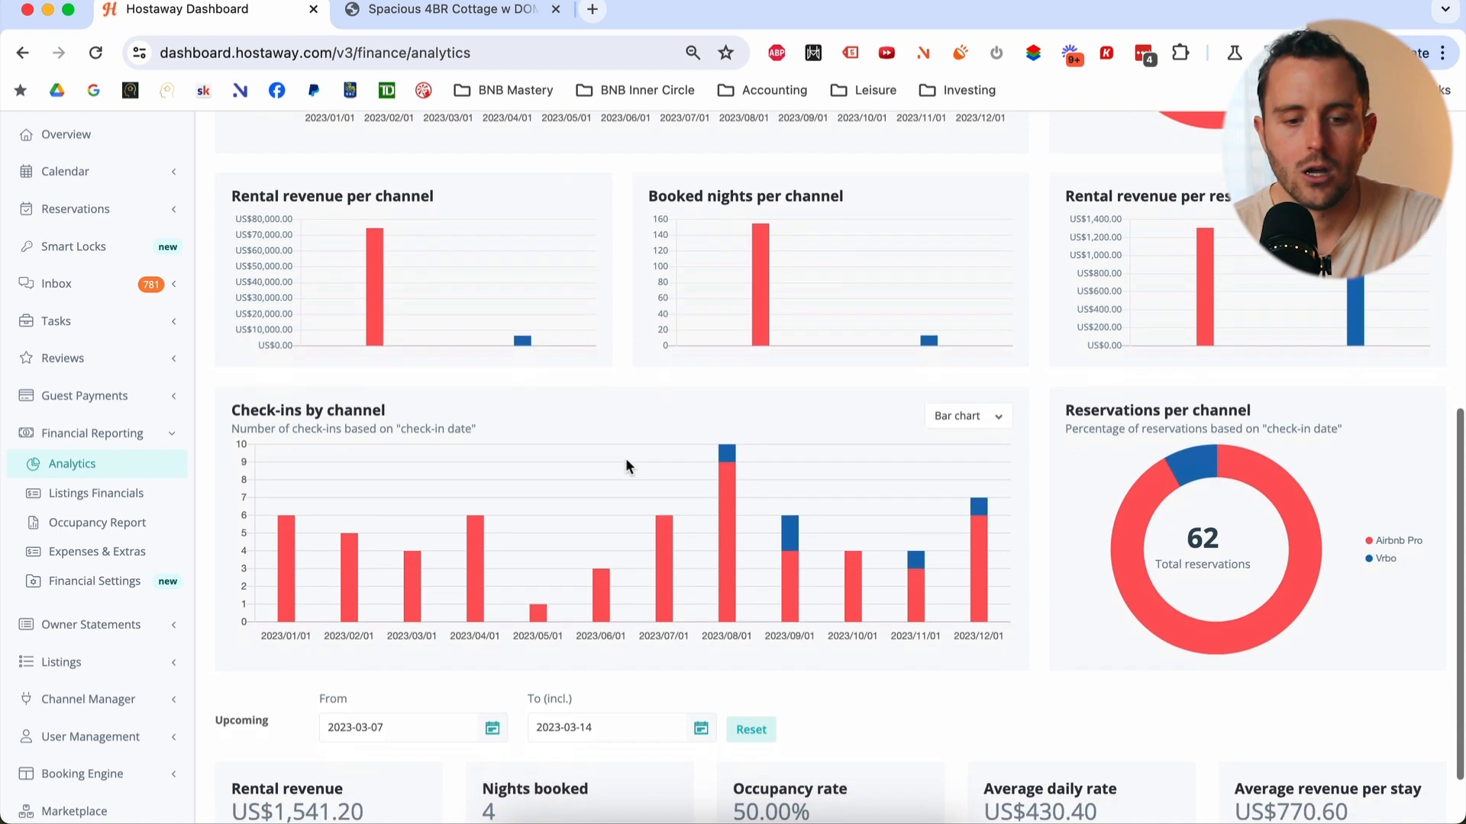
scroll("up", 3)
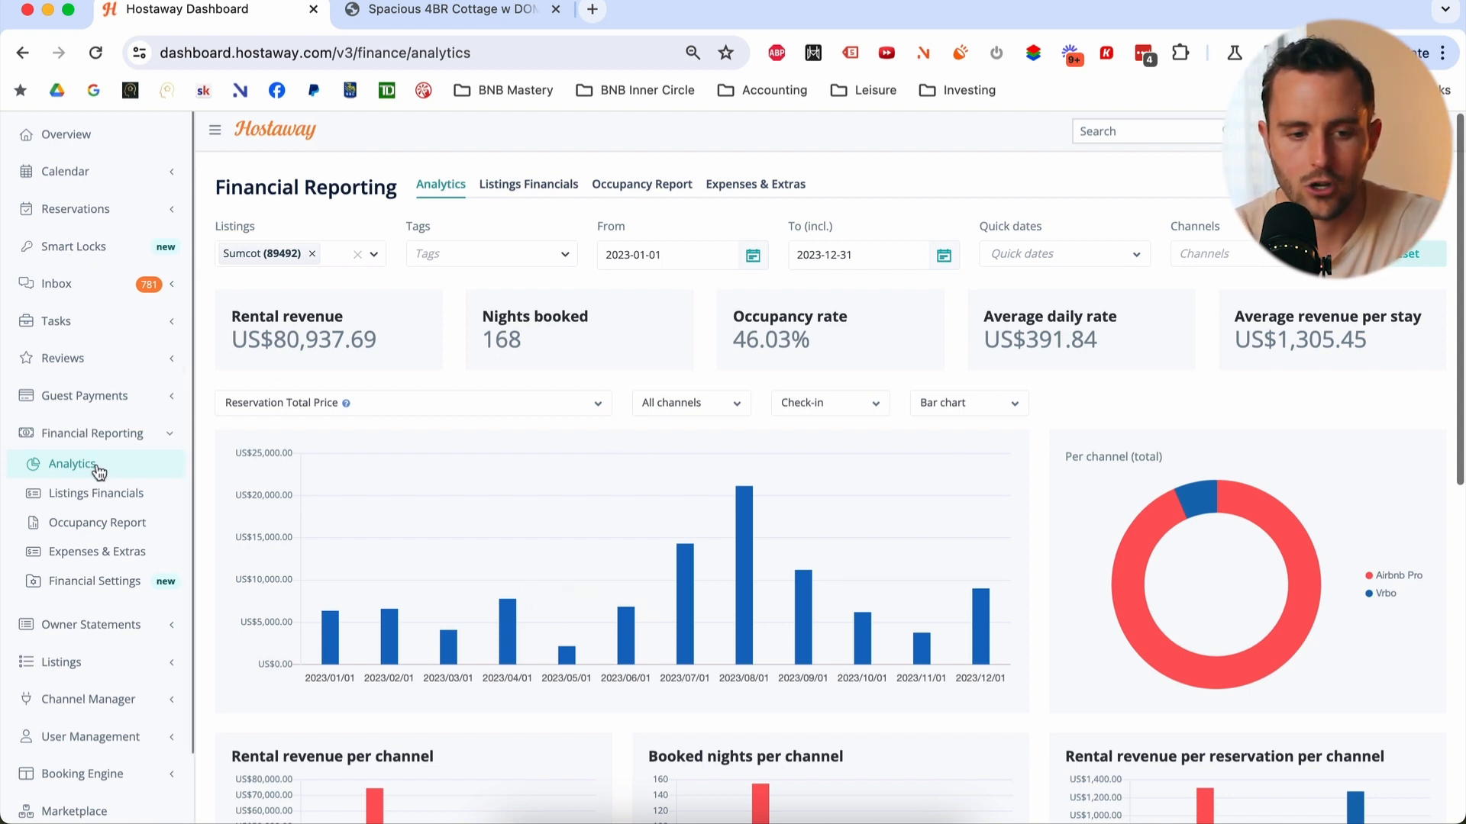
mouse_move(90, 624)
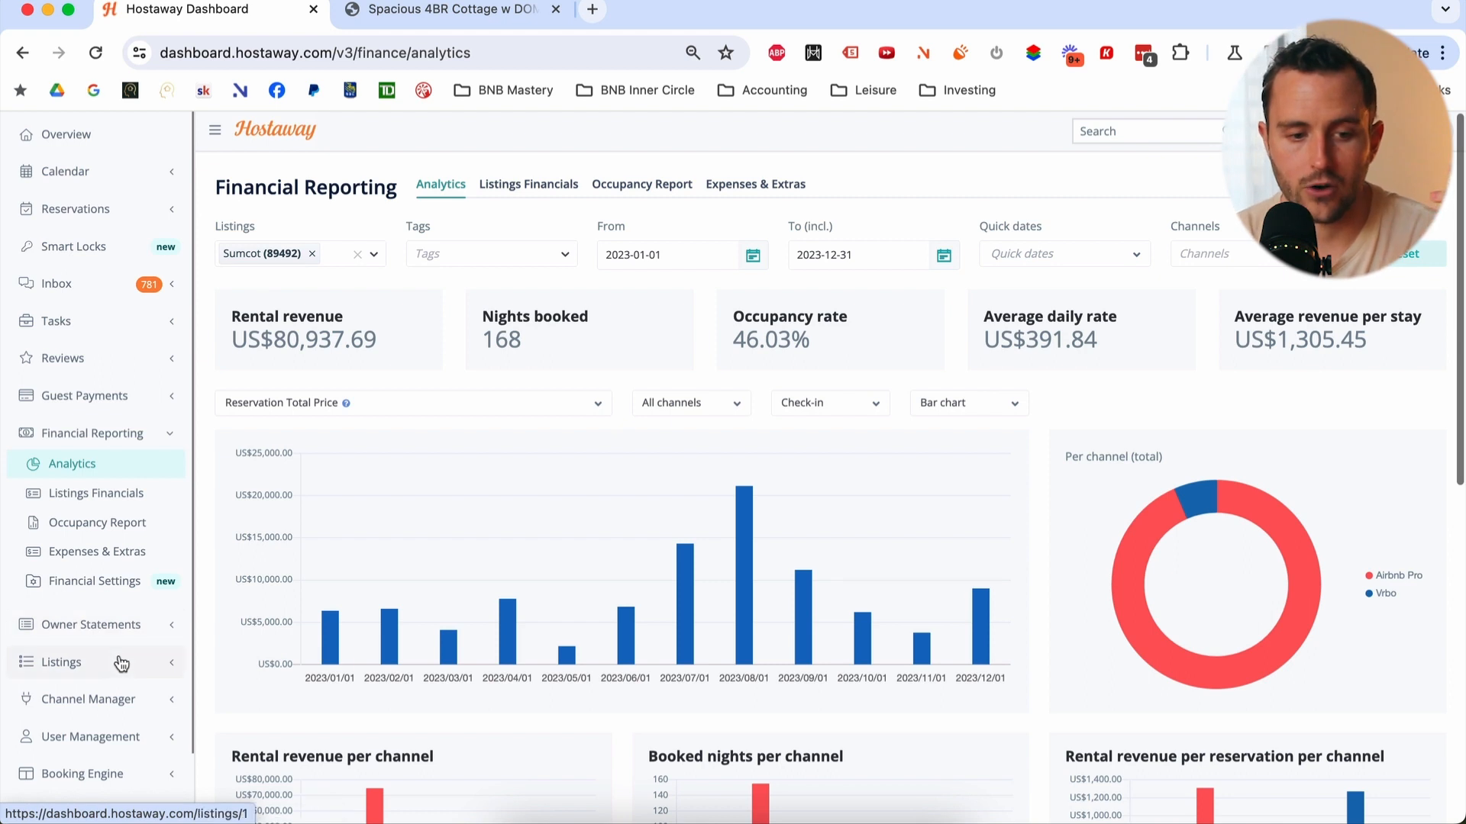
left_click(61, 661)
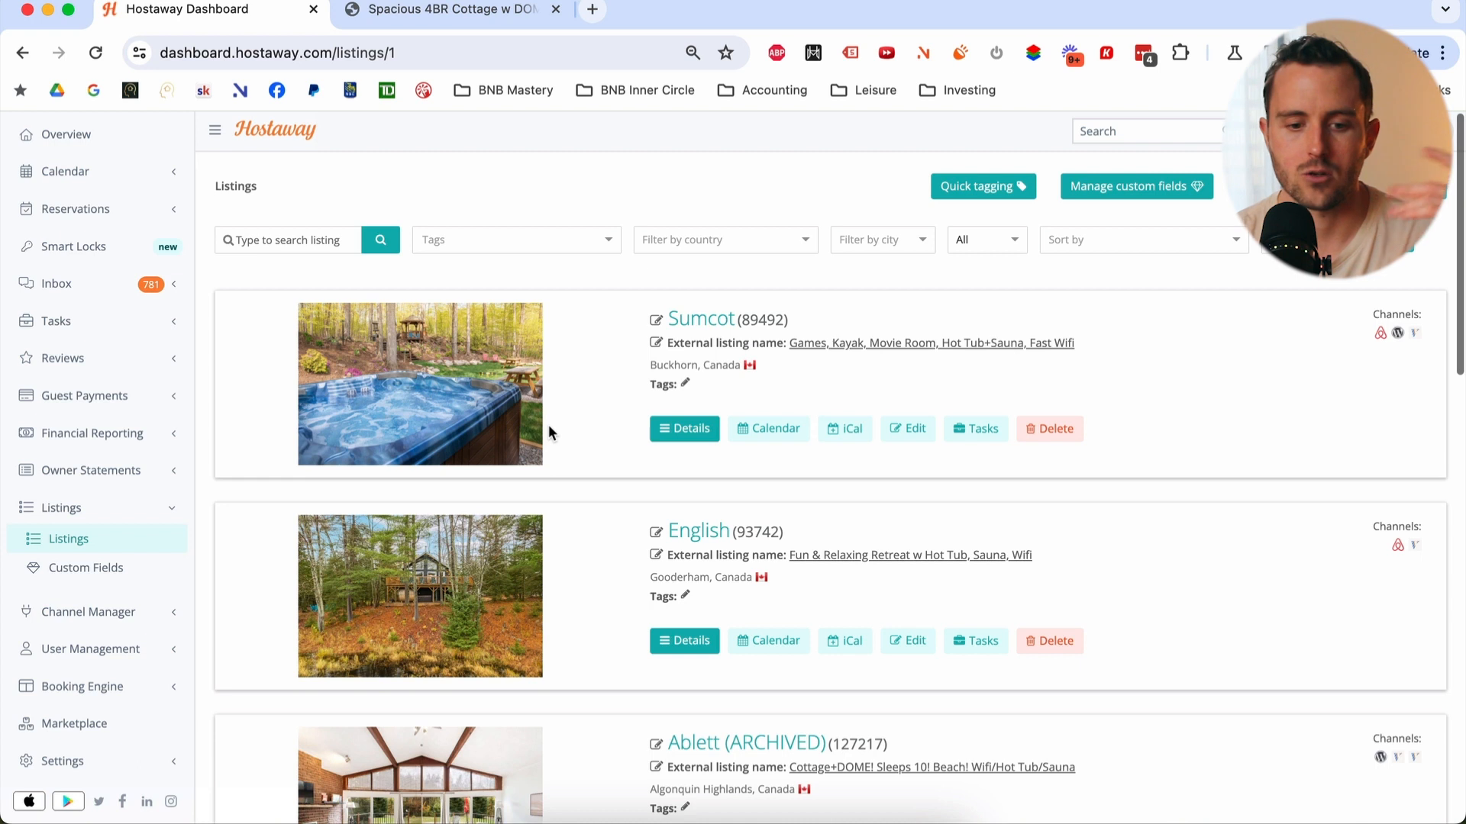
- Review the Sumcot listing details from description and amenities down to the photo gallery
left_click(700, 319)
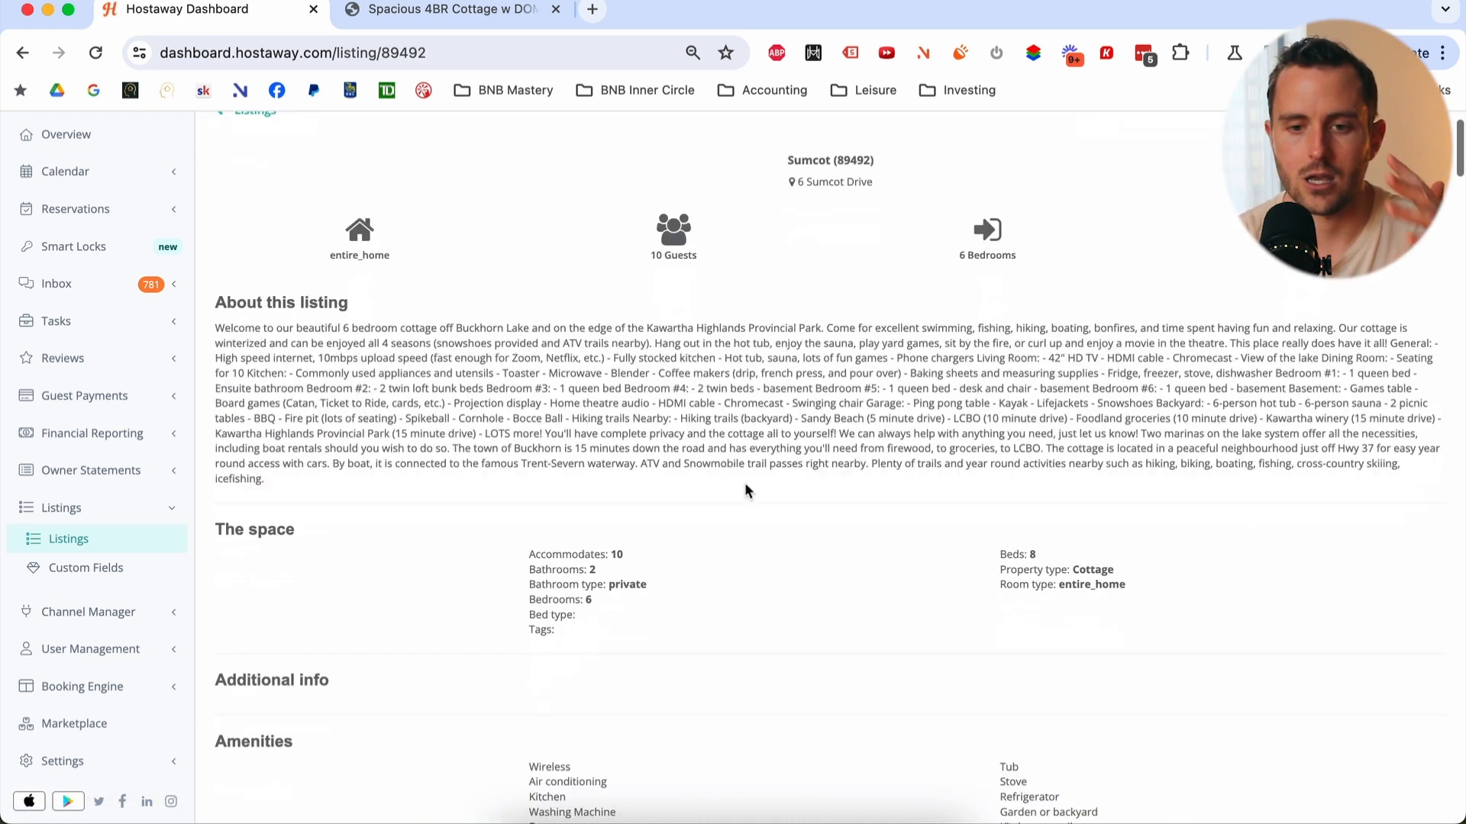
scroll("down", 3)
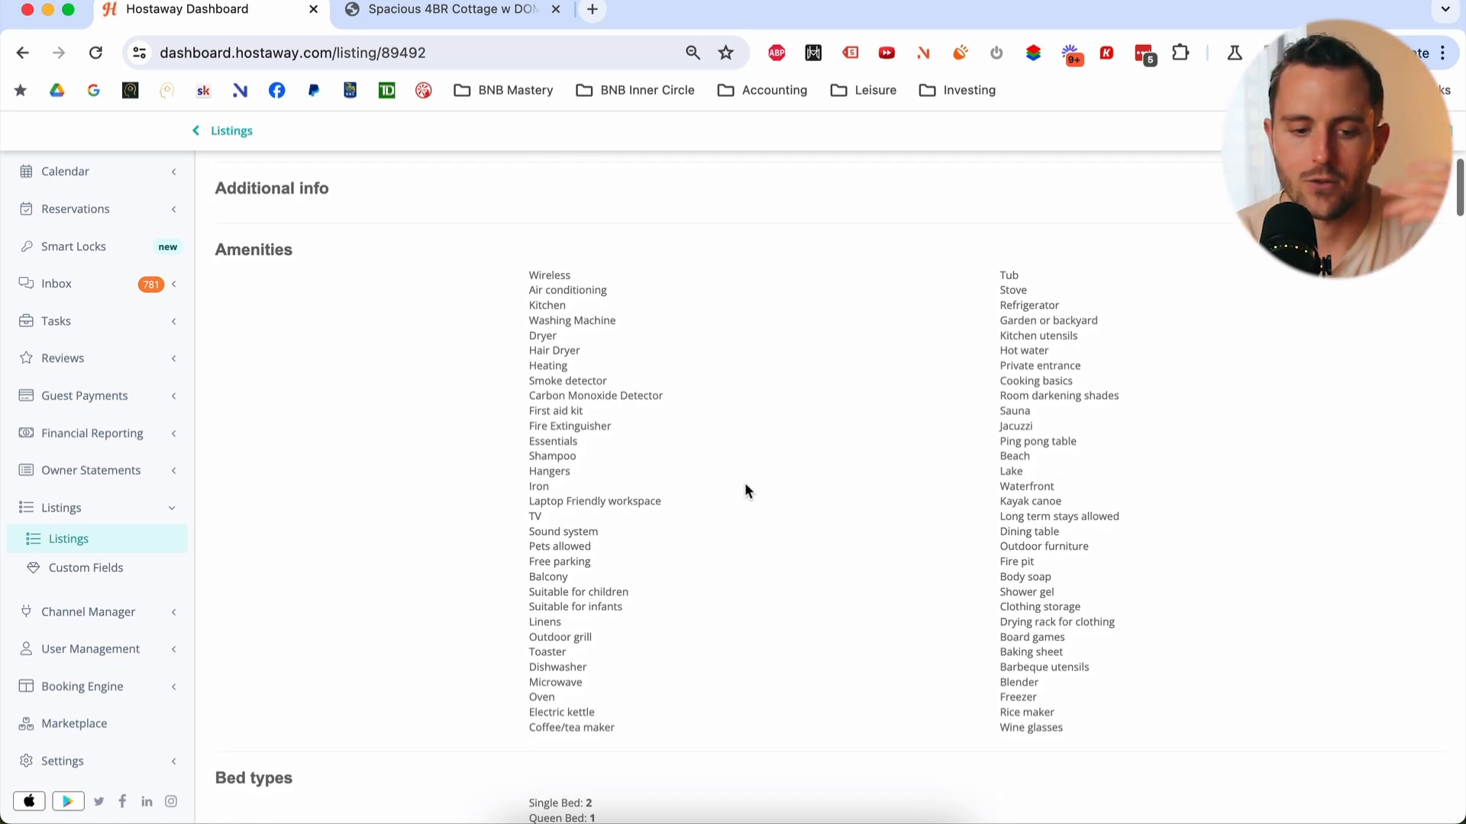
scroll("down", 3)
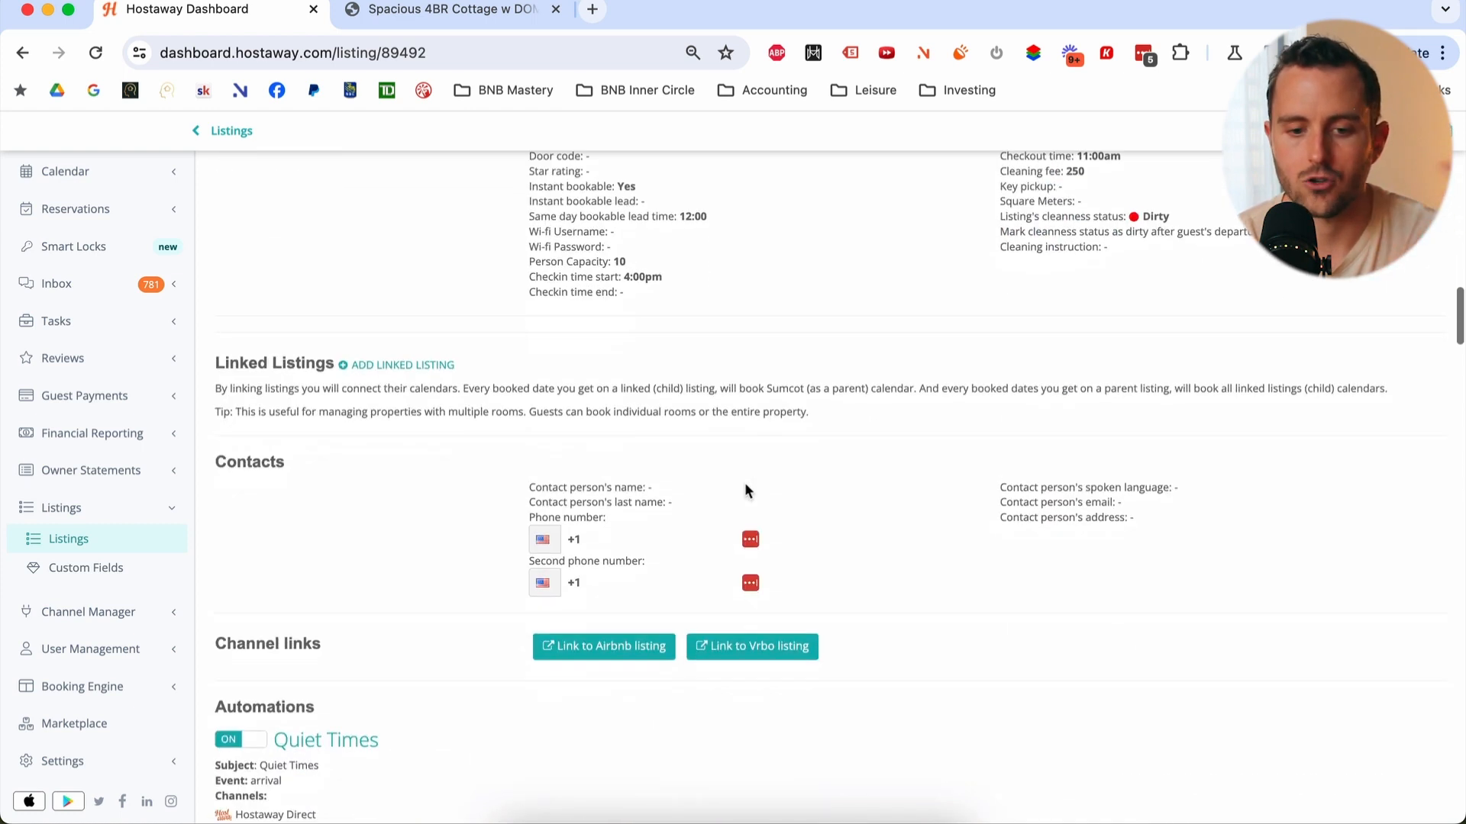
scroll("down", 3)
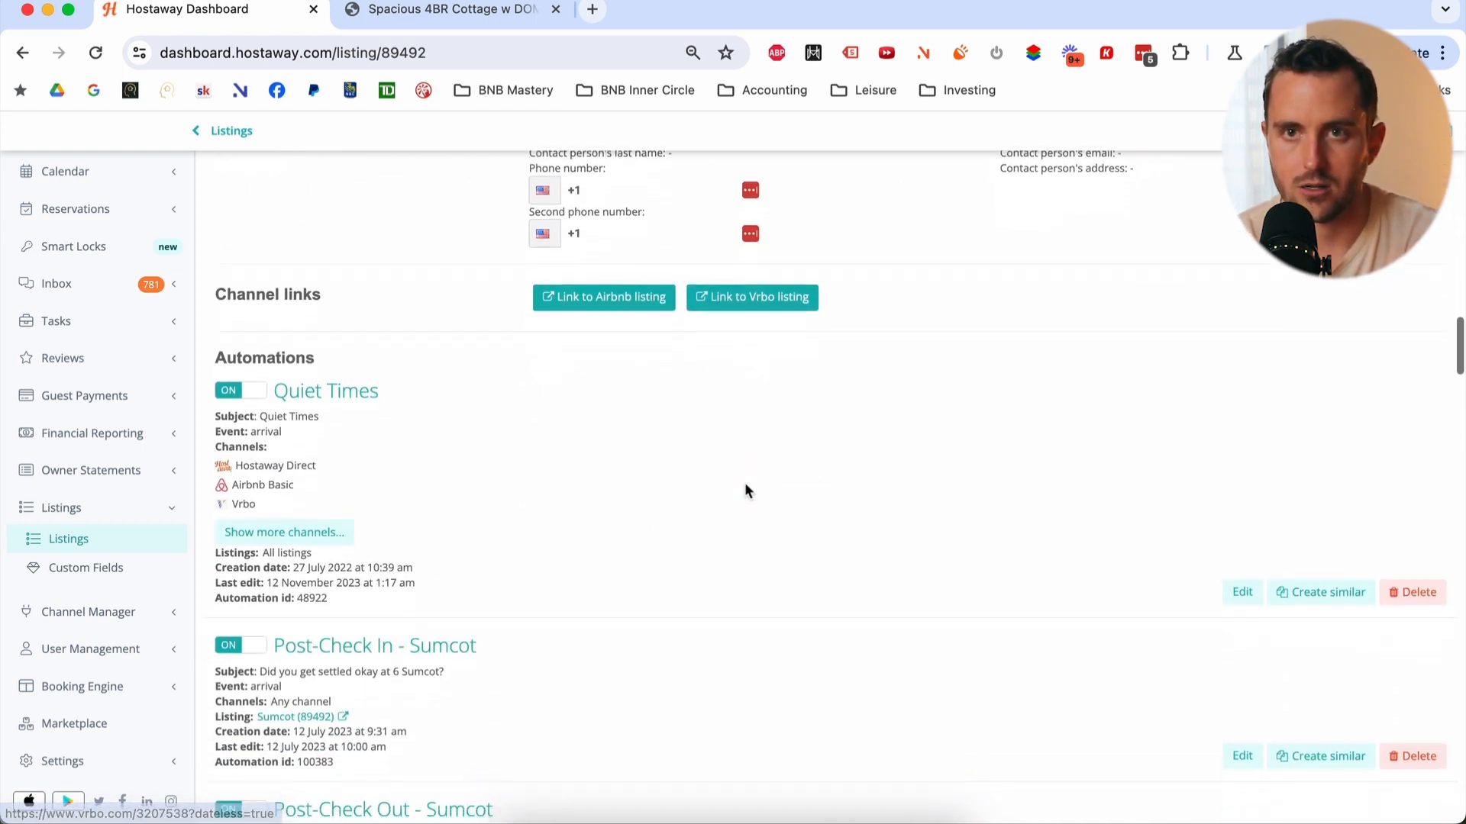
scroll("down", 3)
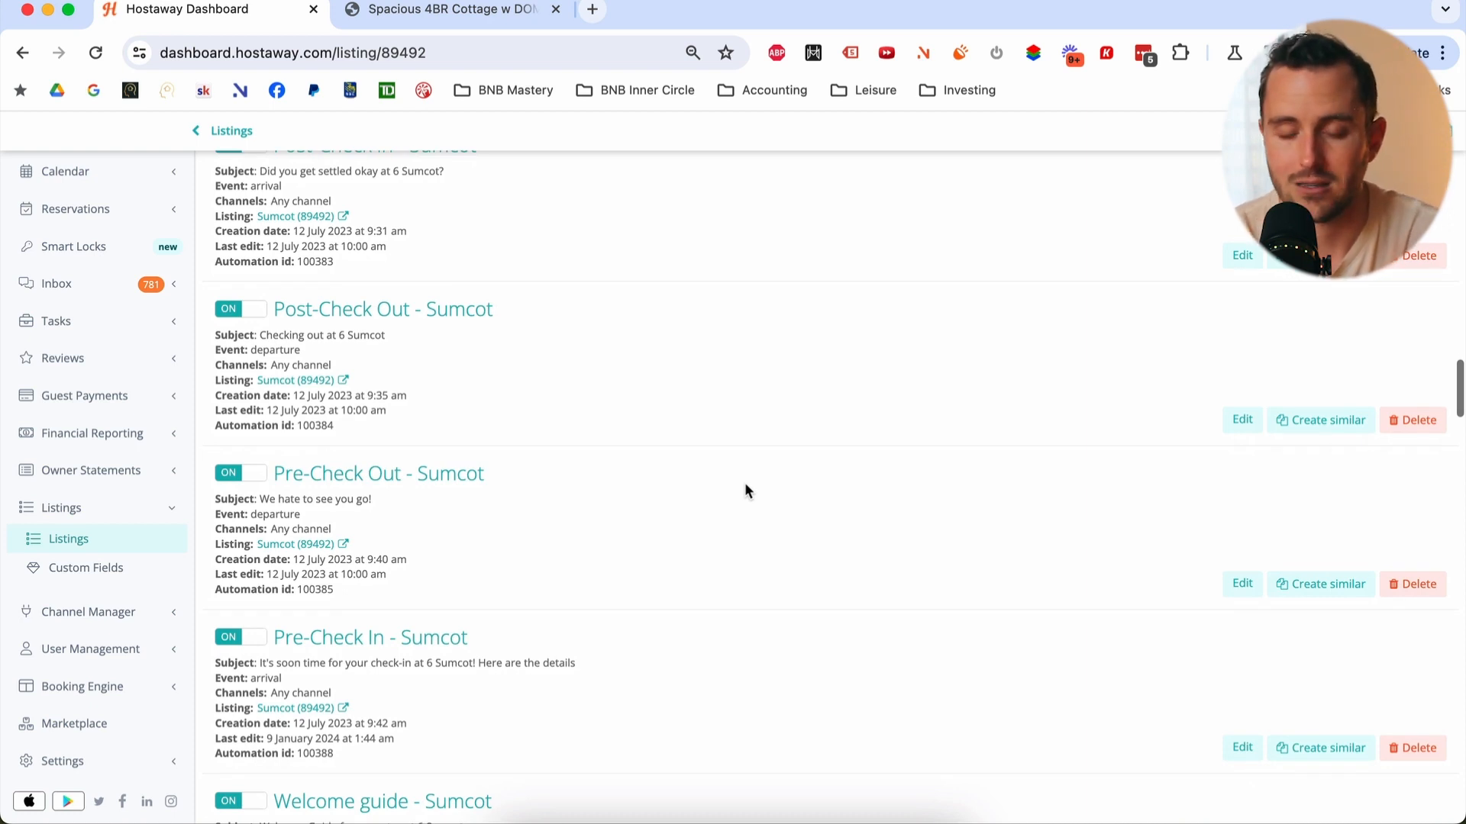
scroll("down", 3)
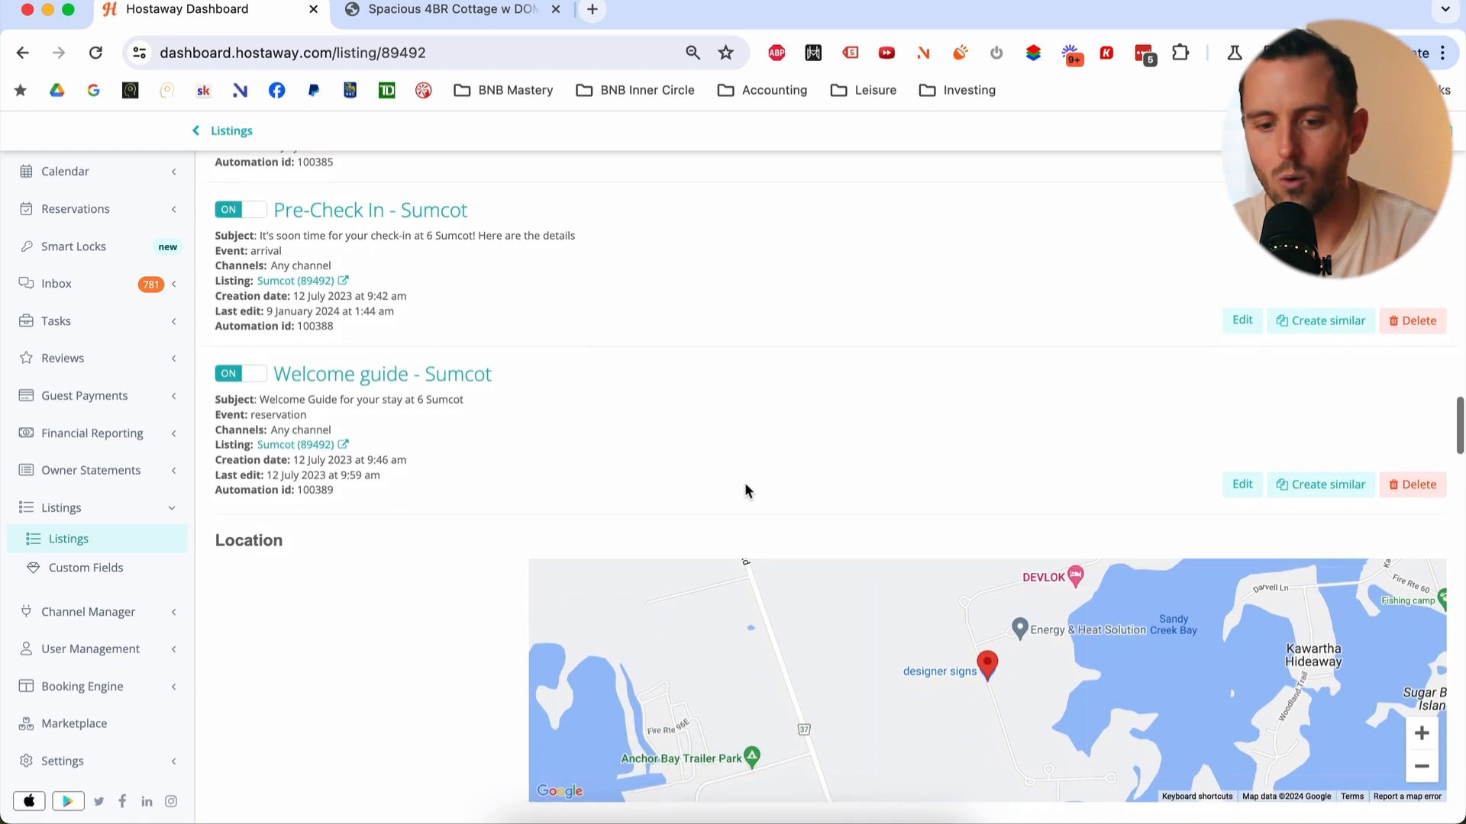
scroll("down", 3)
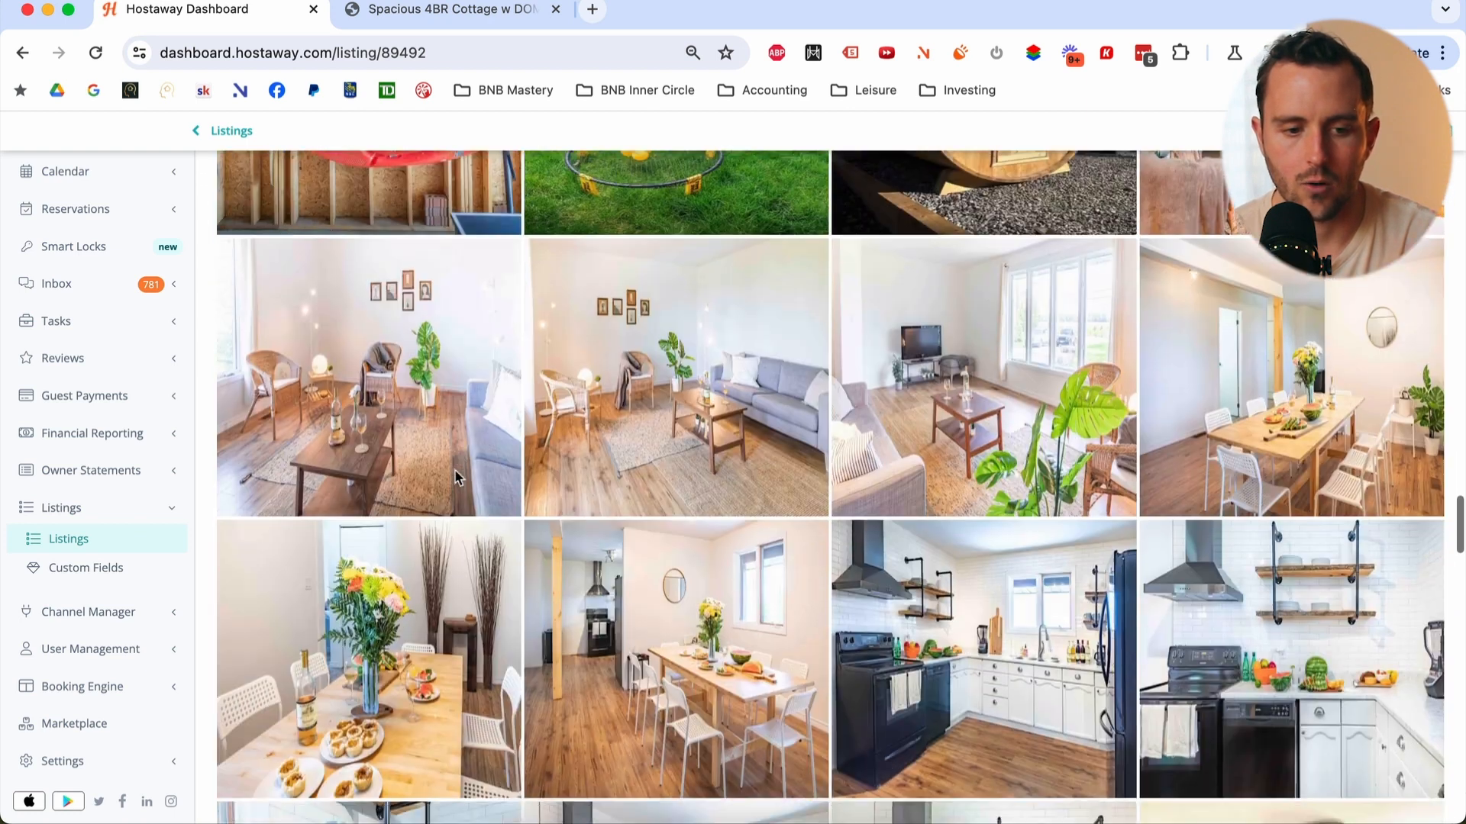
scroll("down", 3)
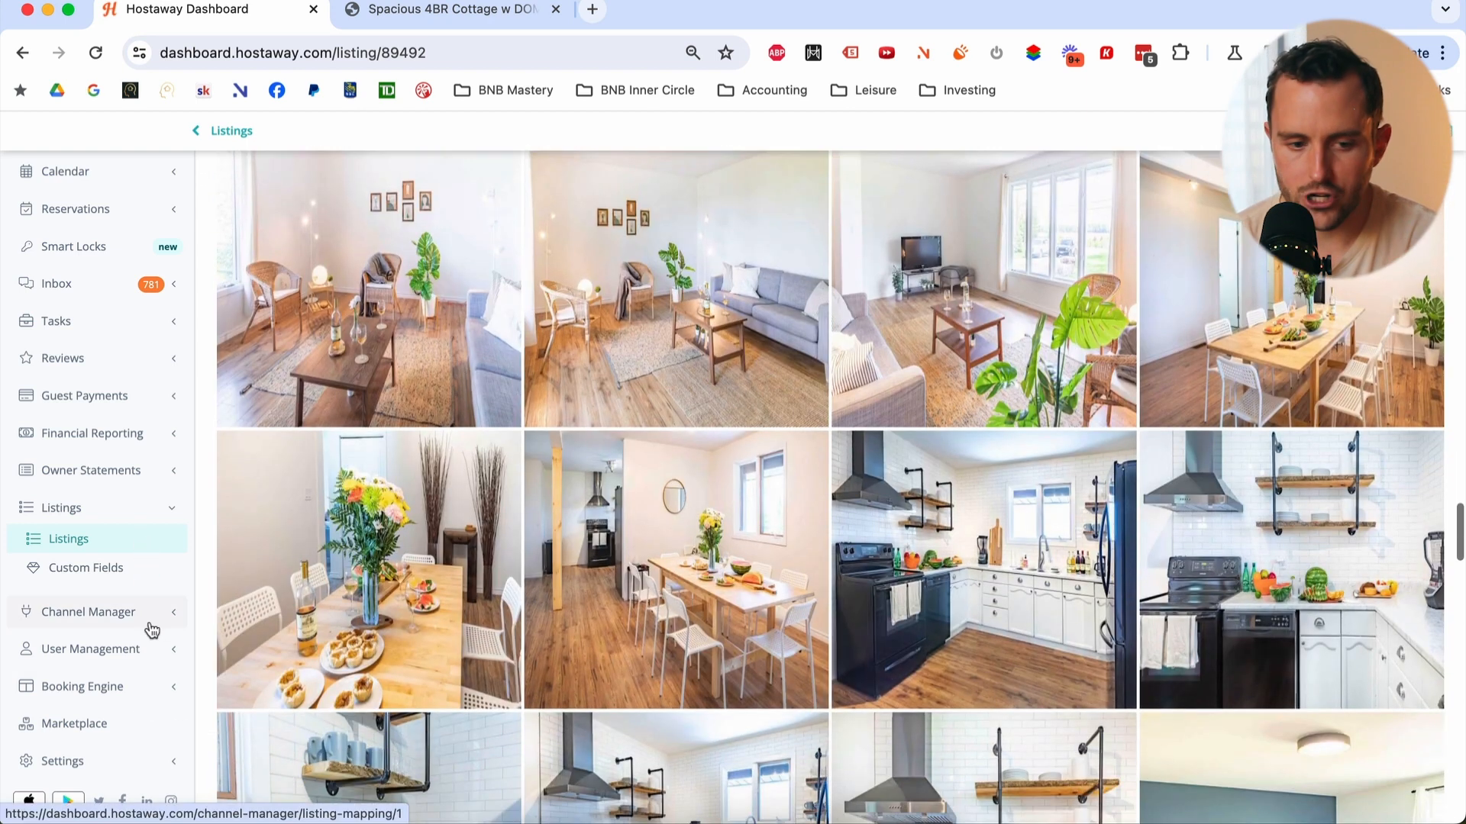
- View the channel listing mapping, then the direct booking site's Spacious 4BR Cottage page
left_click(87, 611)
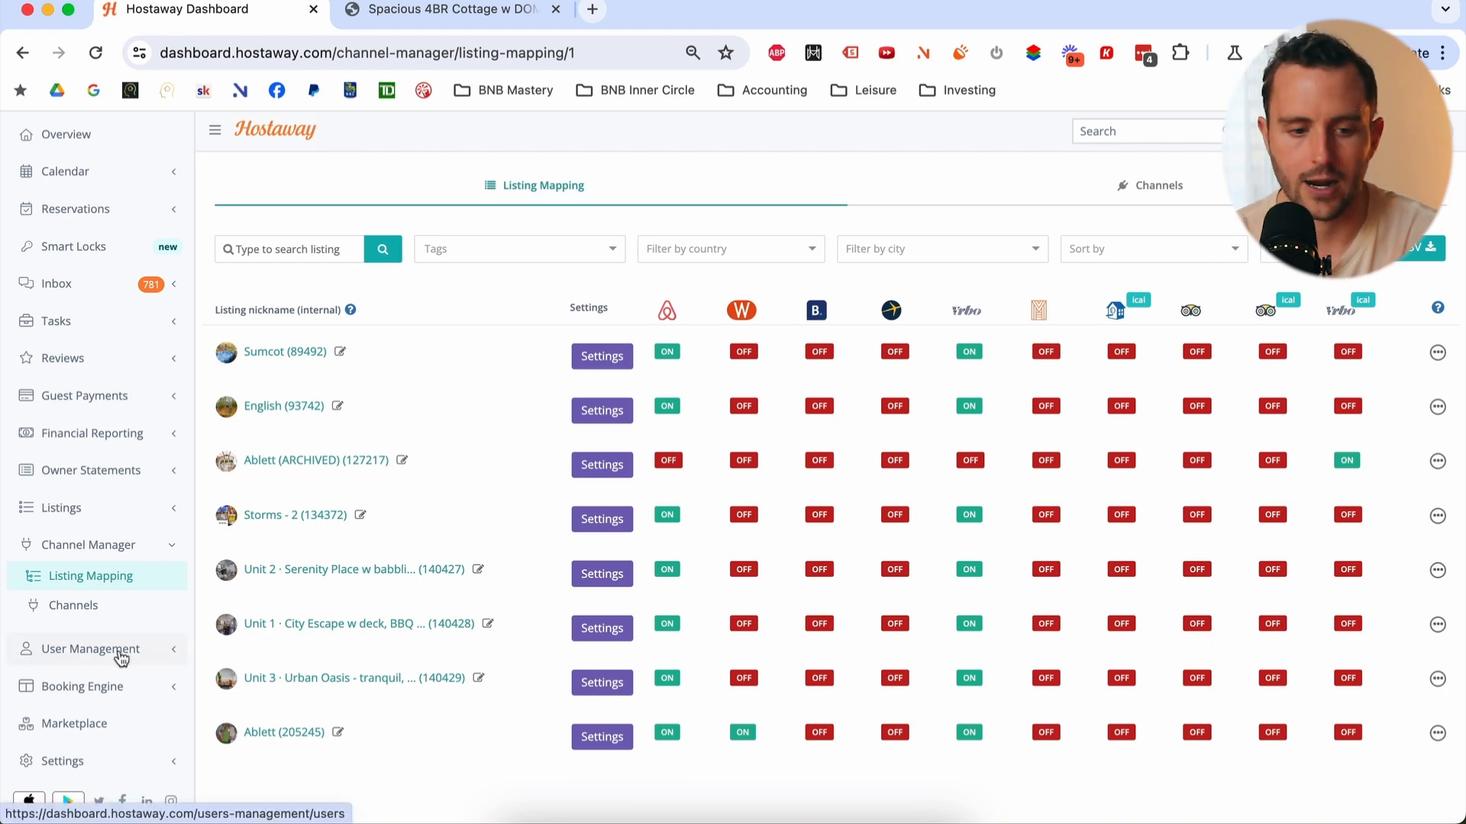
left_click(90, 649)
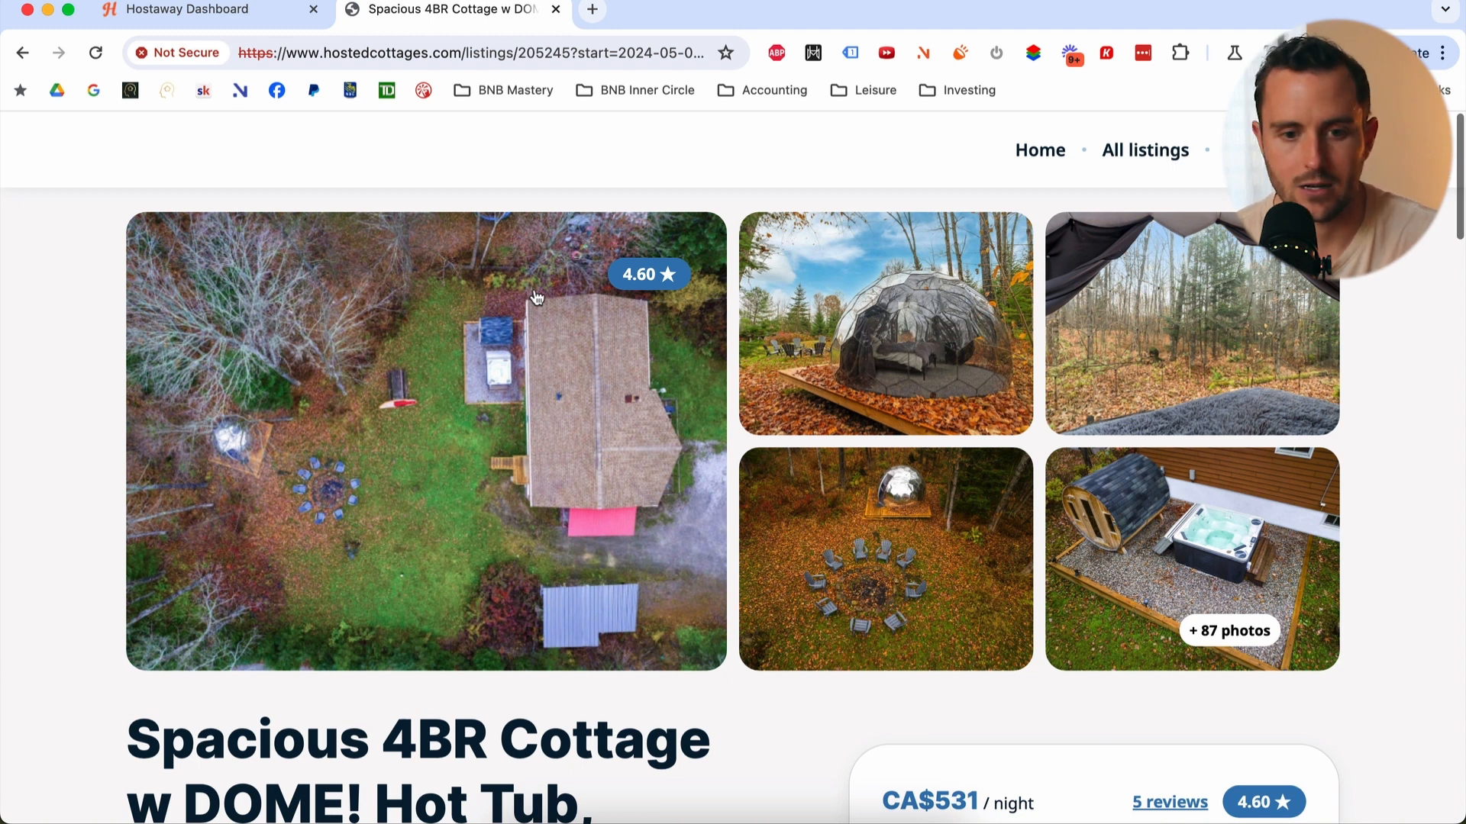
- Scroll through the cottage listing's photos, price, amenities, house rules, cancellation policy and May 8–15 calendar
scroll("down", 3)
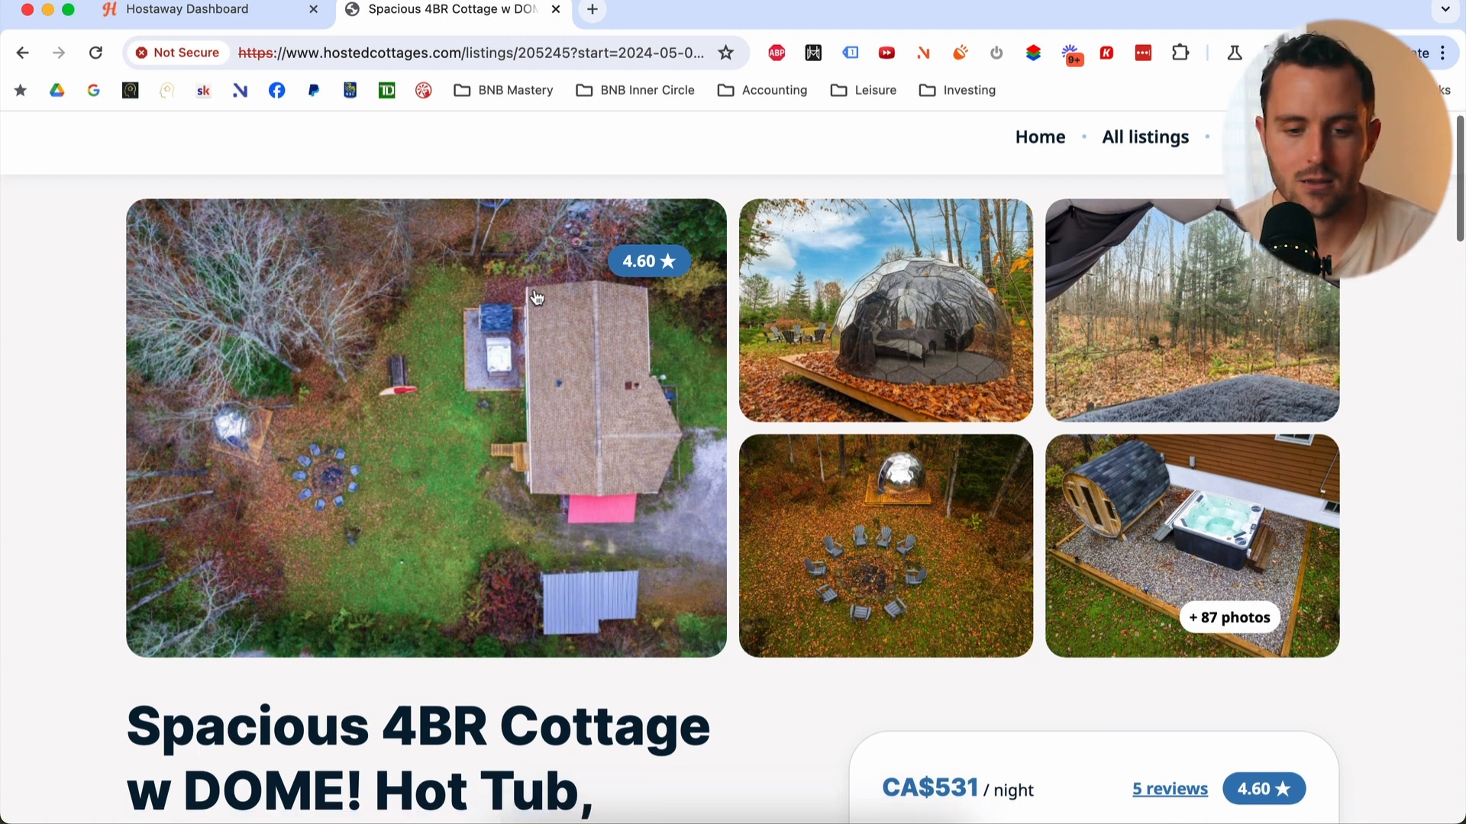
scroll("down", 3)
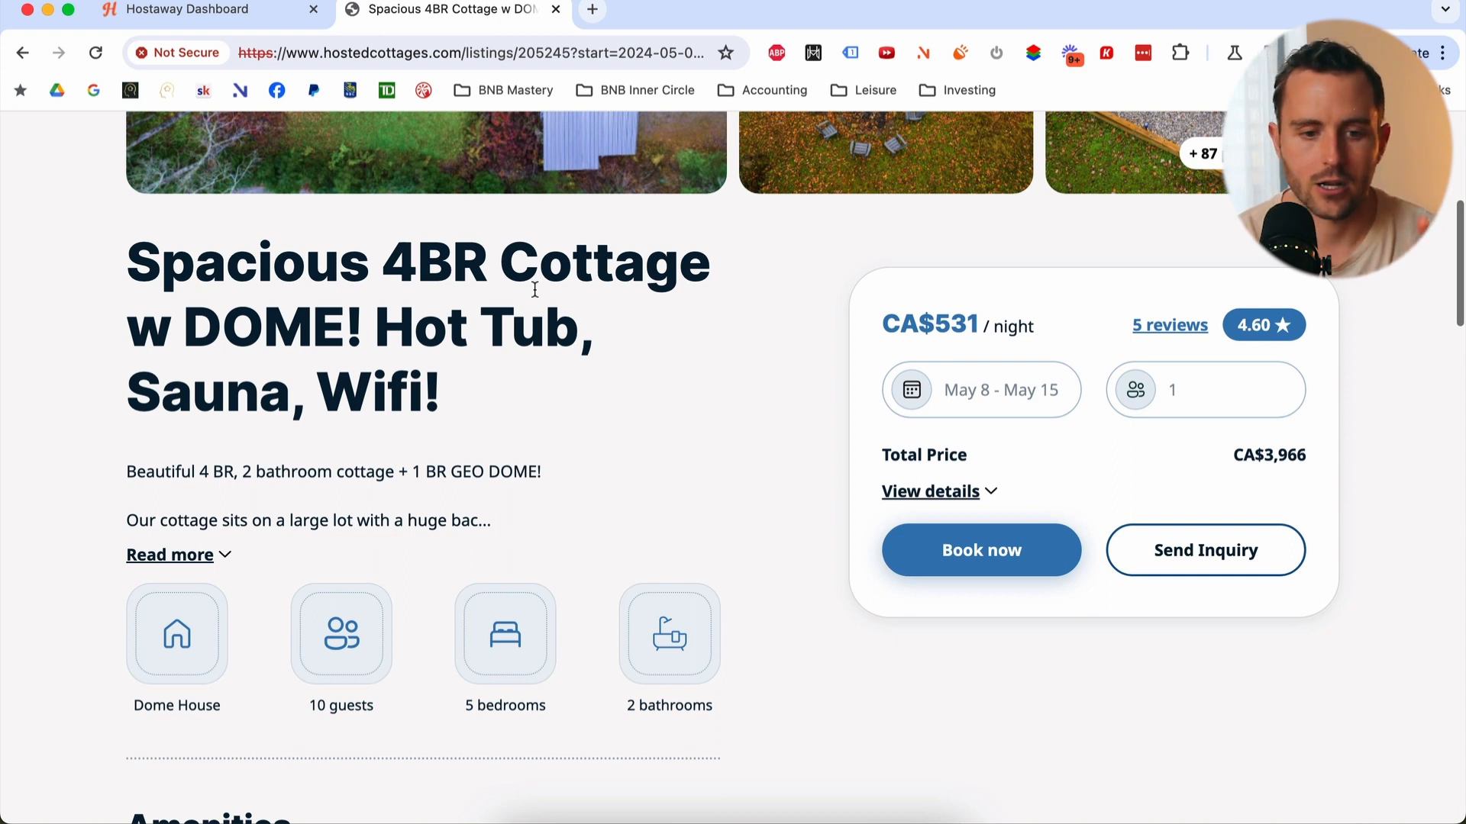
scroll("down", 3)
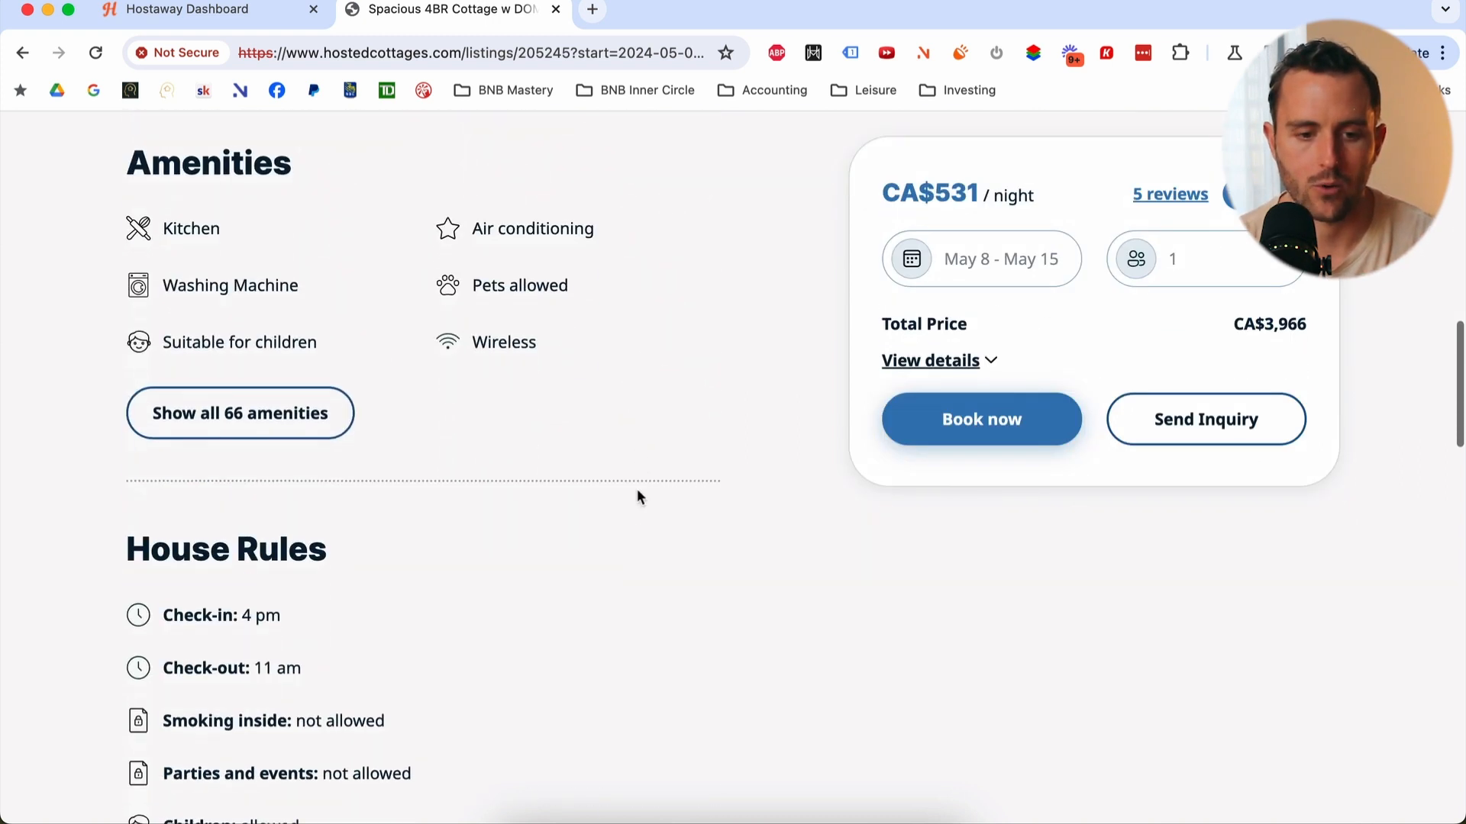
scroll("down", 3)
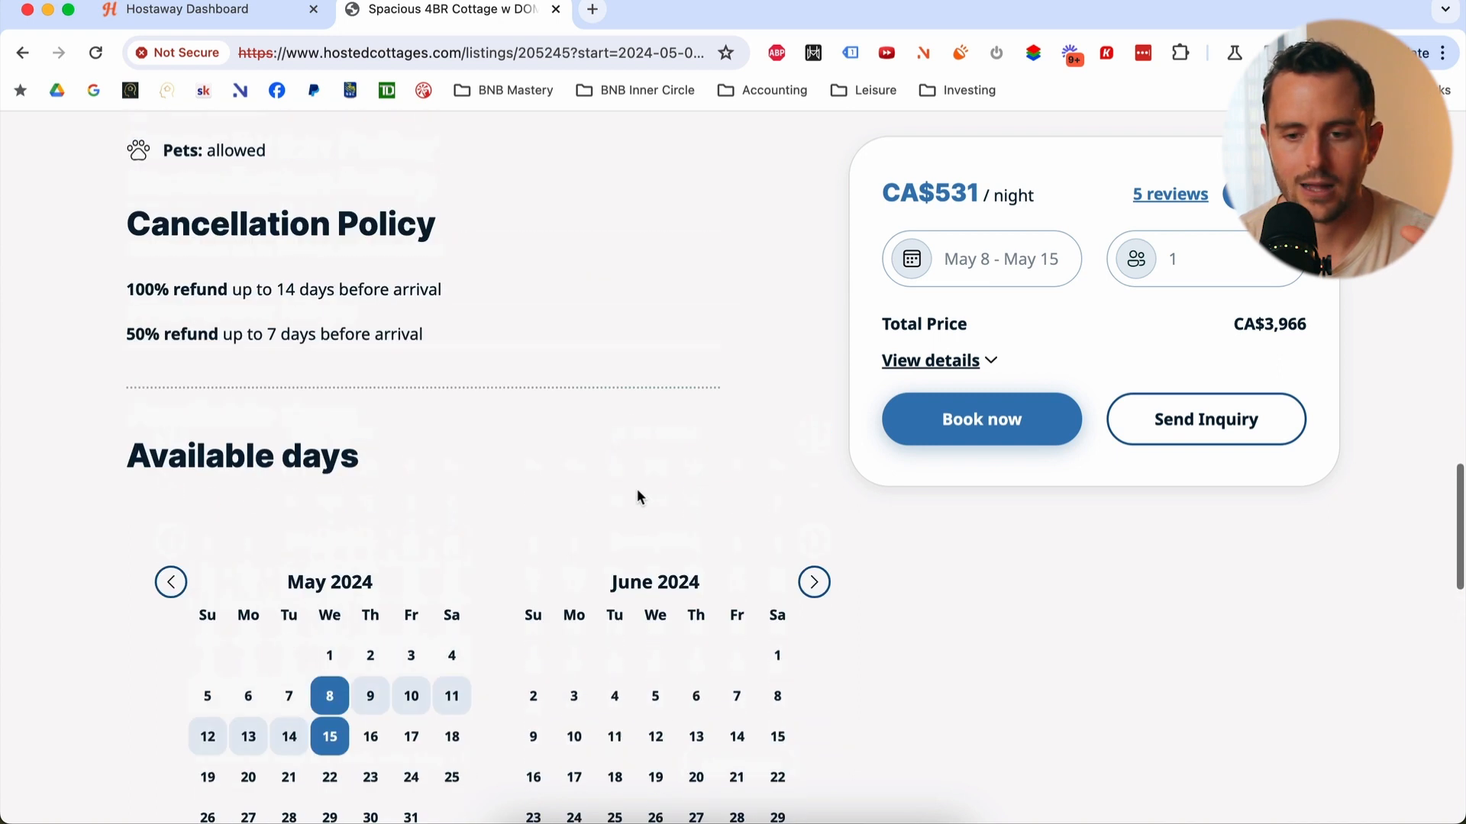